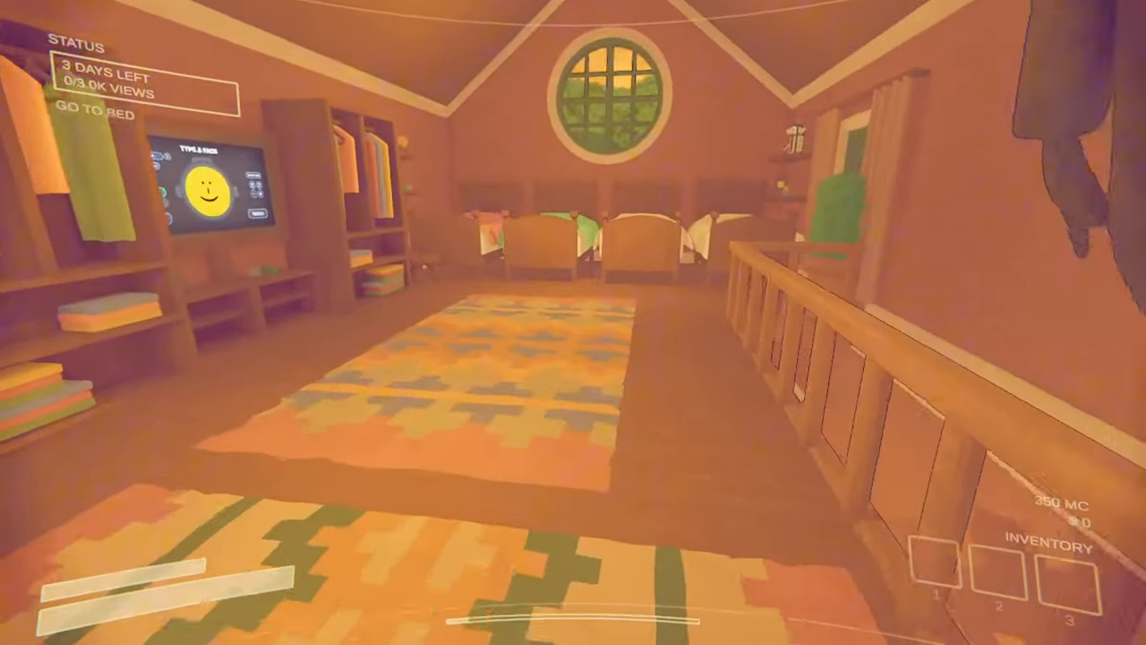
Step: Pause the game in the bedroom and pick a menu option to head underground
key("Escape")
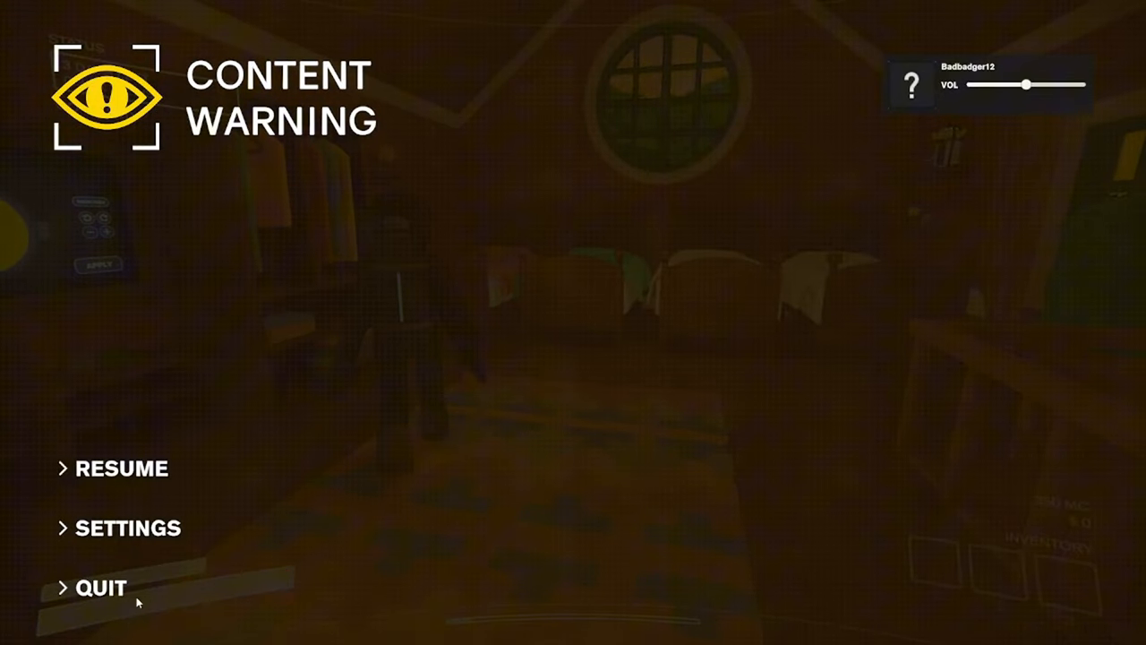
left_click(122, 467)
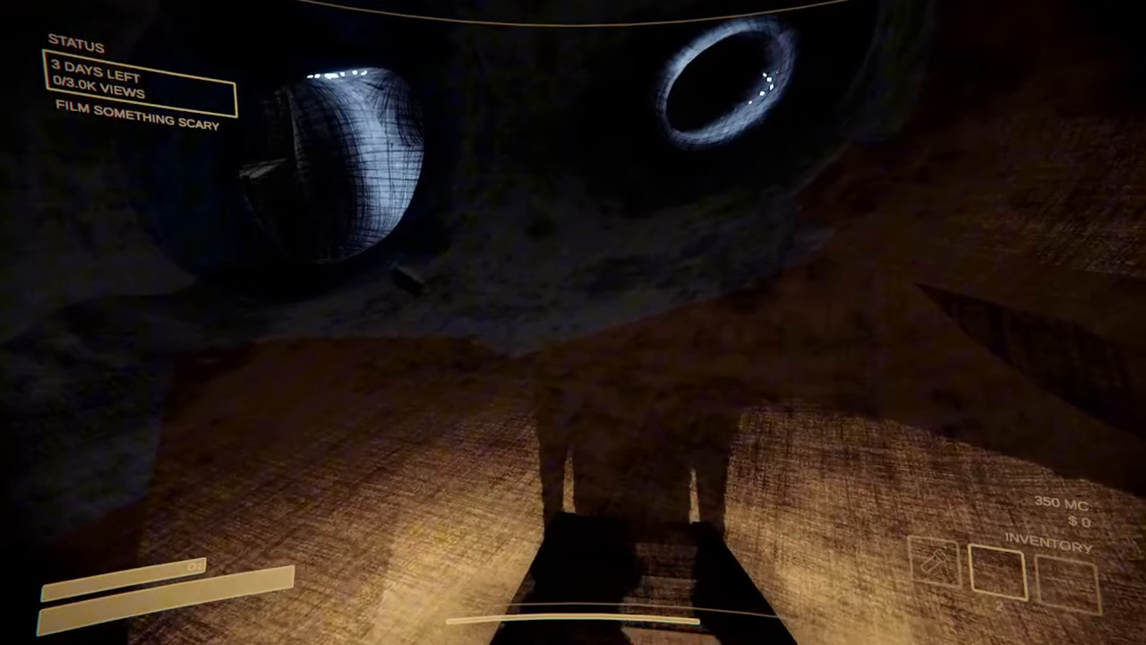
mouse_move(573, 322)
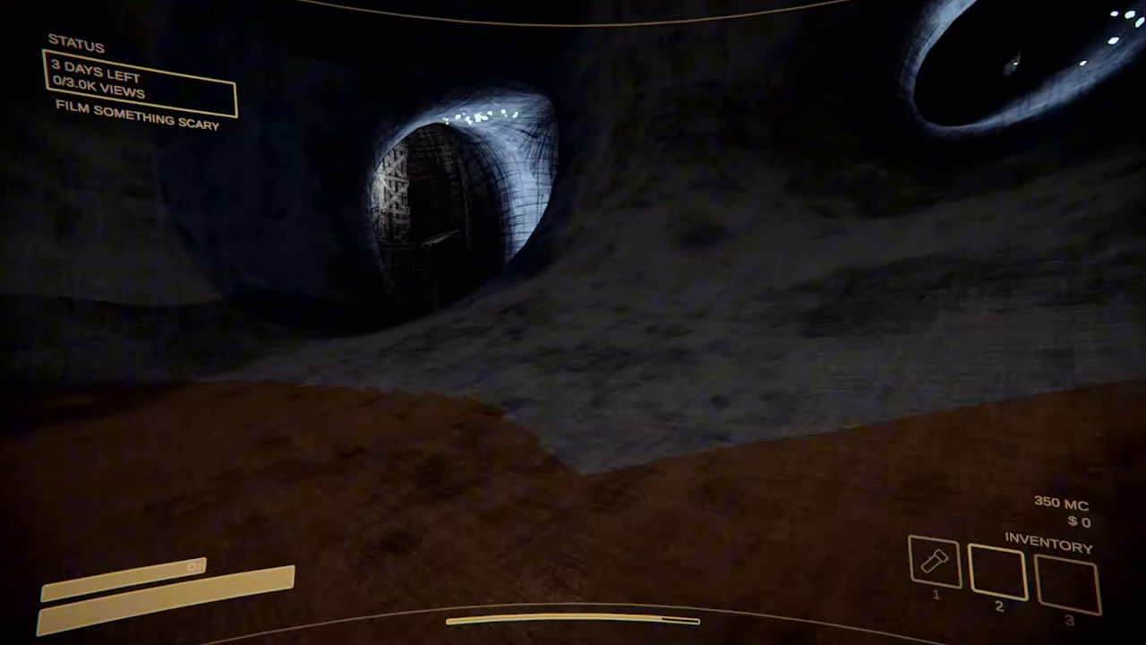
mouse_move(573, 322)
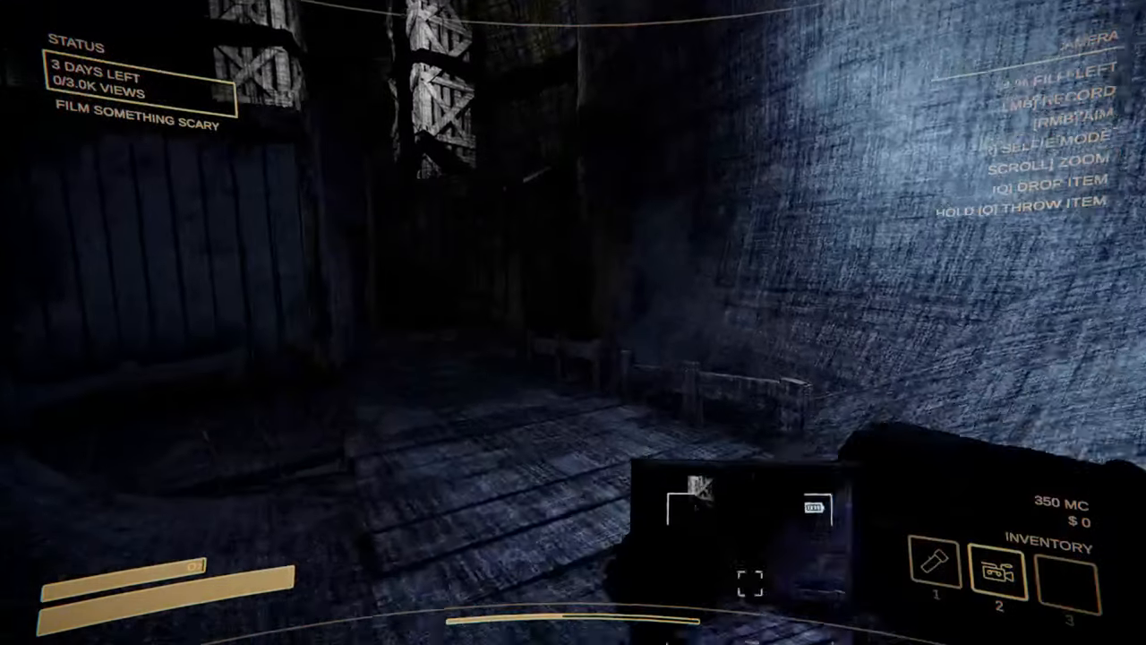
mouse_move(573, 323)
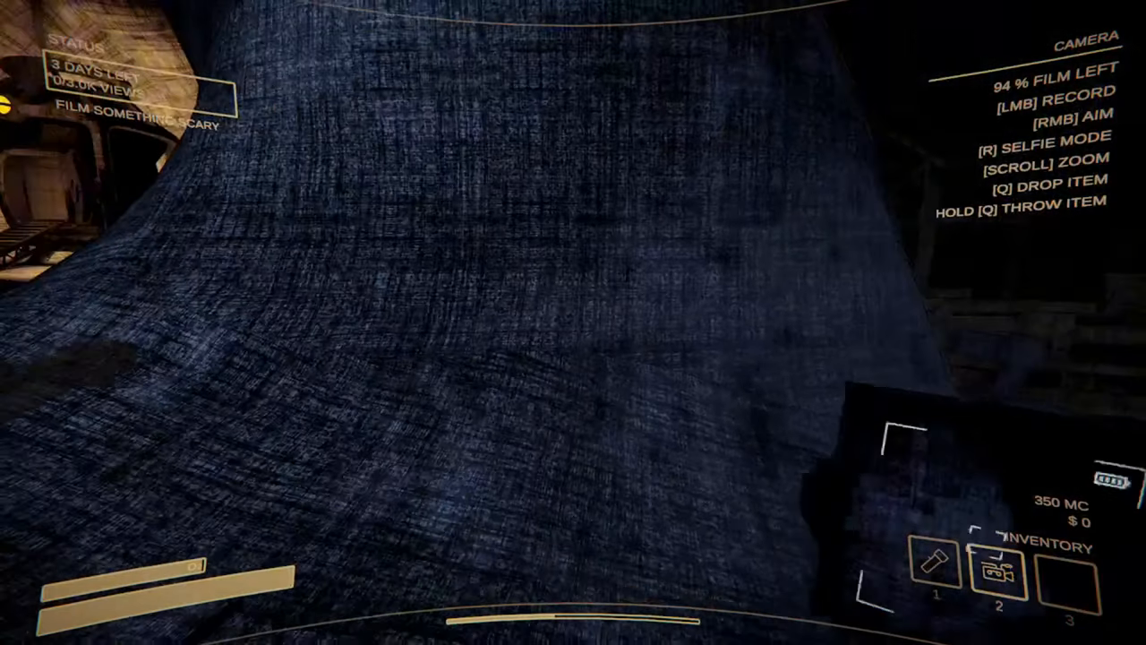
mouse_move(573, 323)
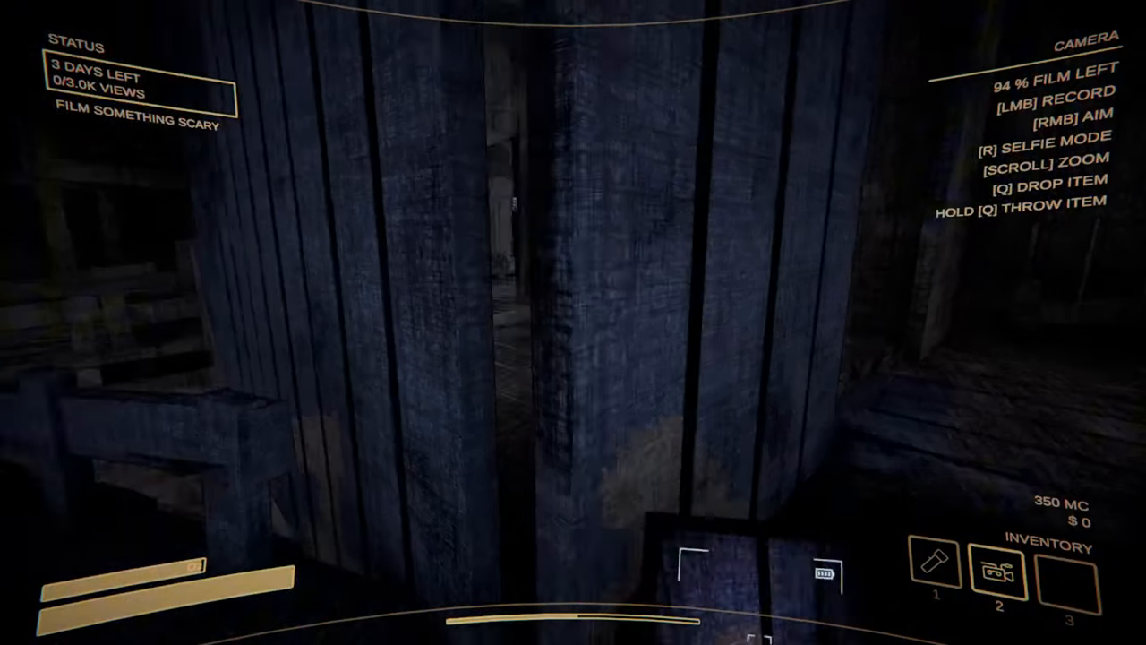
mouse_move(574, 322)
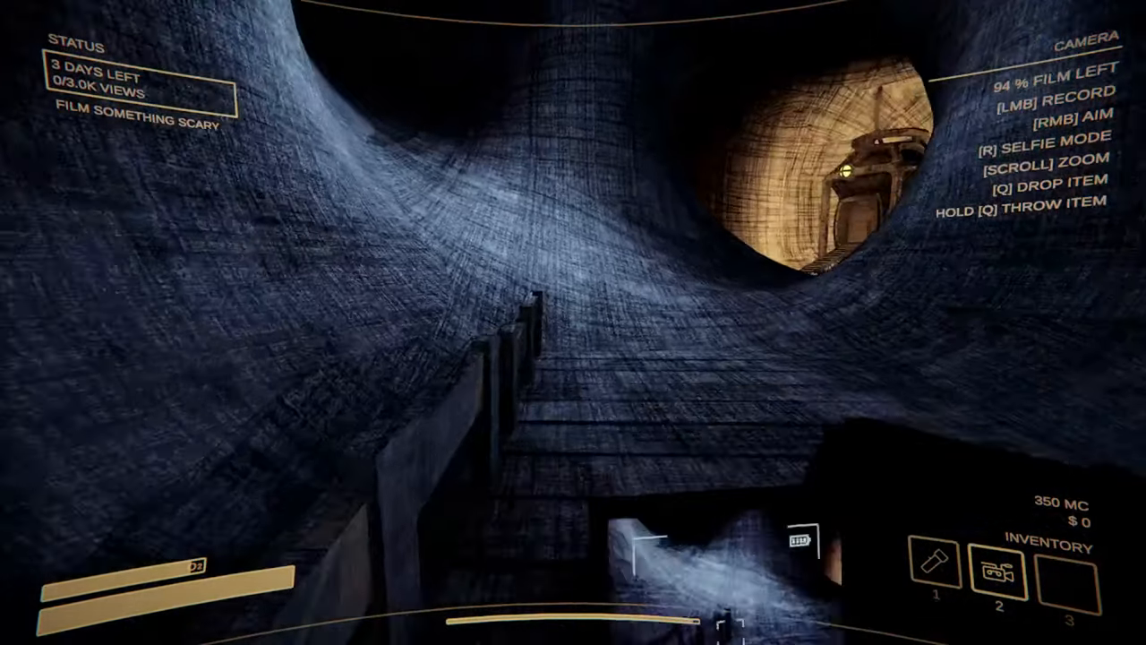
mouse_move(573, 322)
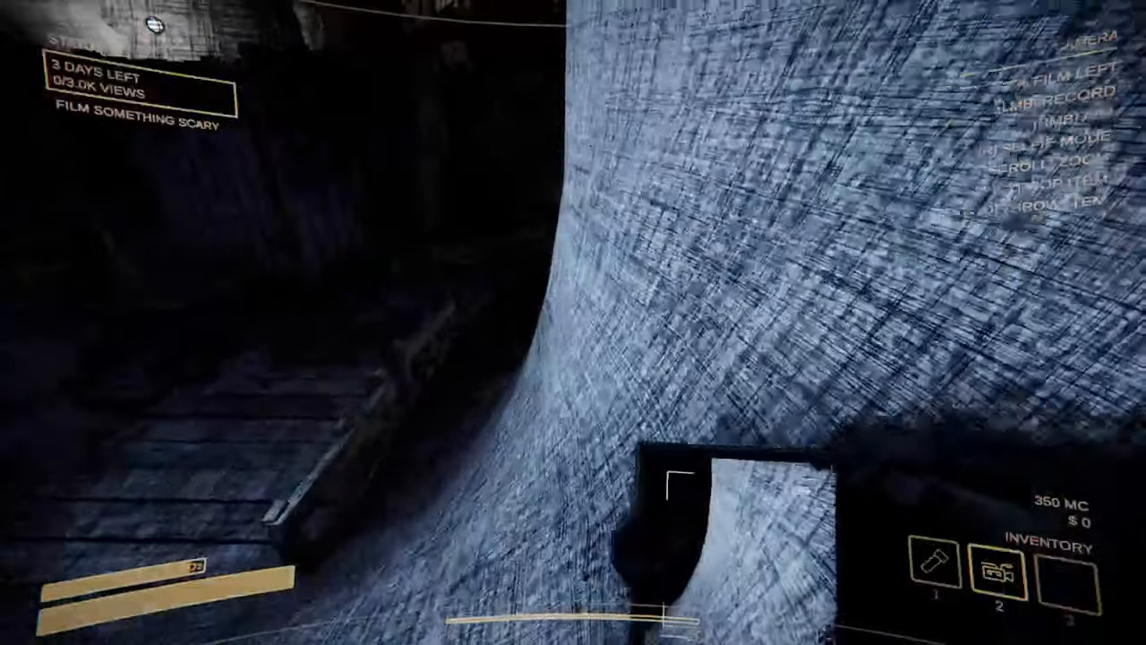
mouse_move(573, 322)
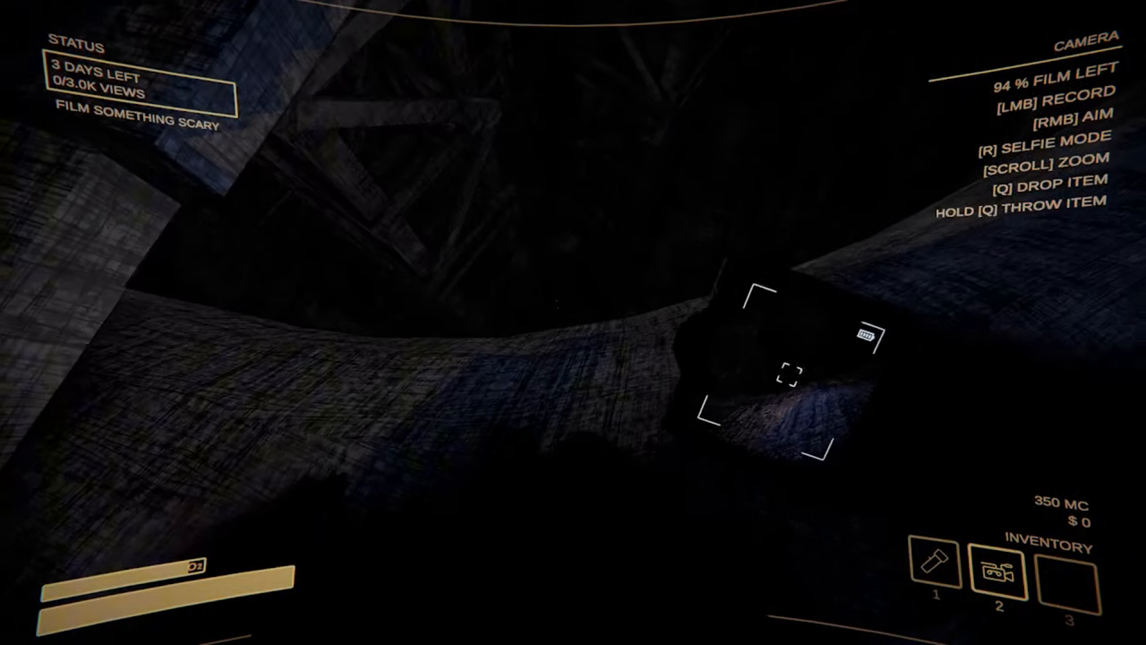
Step: Start recording the dark wooden corridors and the lurking creature with the camera
left_click(573, 323)
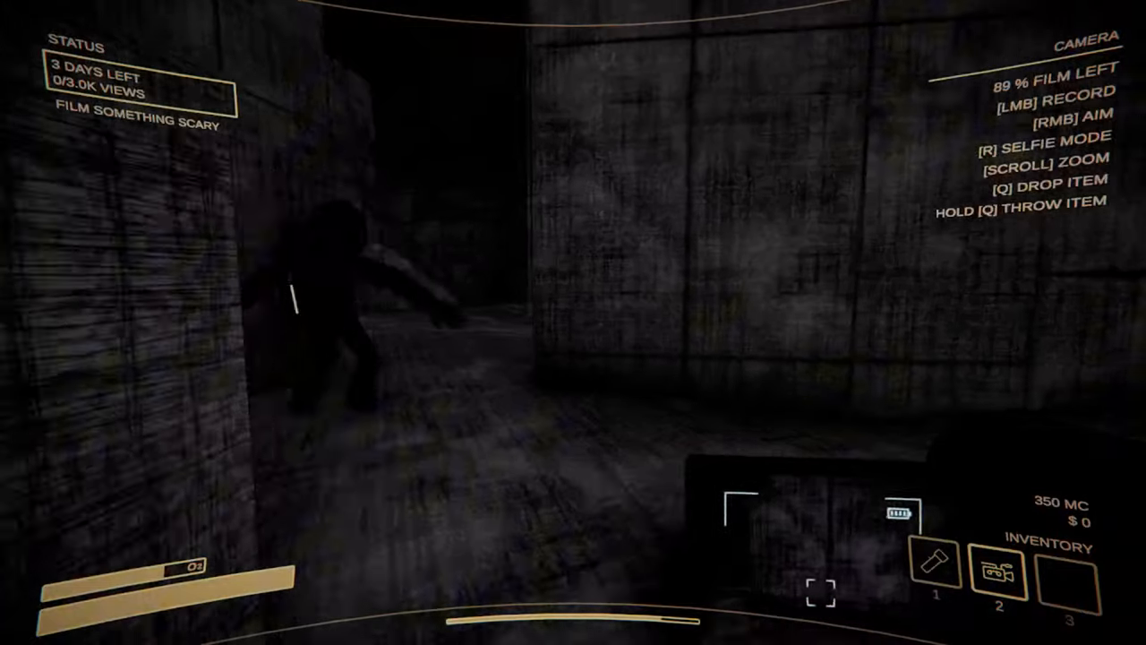
mouse_move(573, 322)
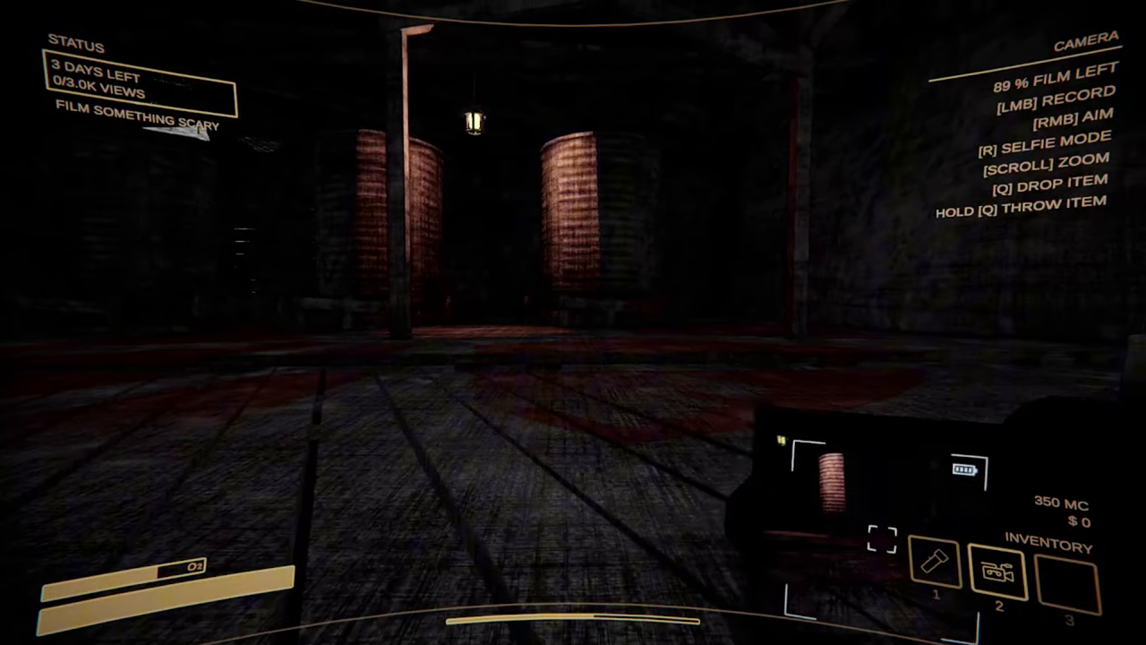
mouse_move(573, 323)
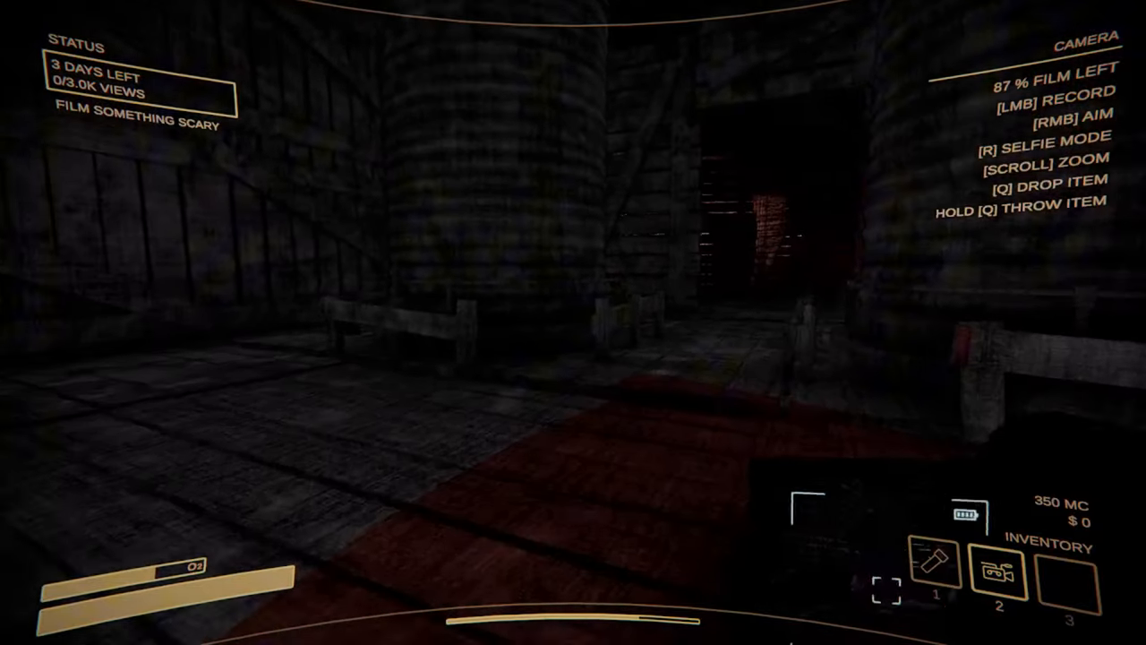
mouse_move(573, 323)
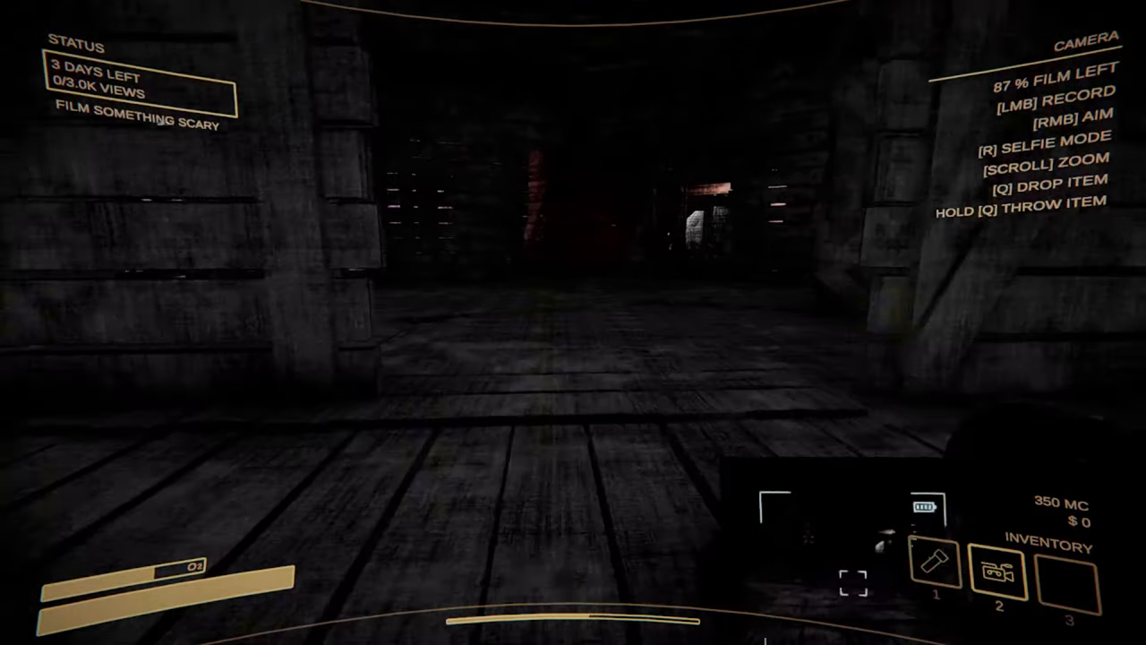
left_click(573, 322)
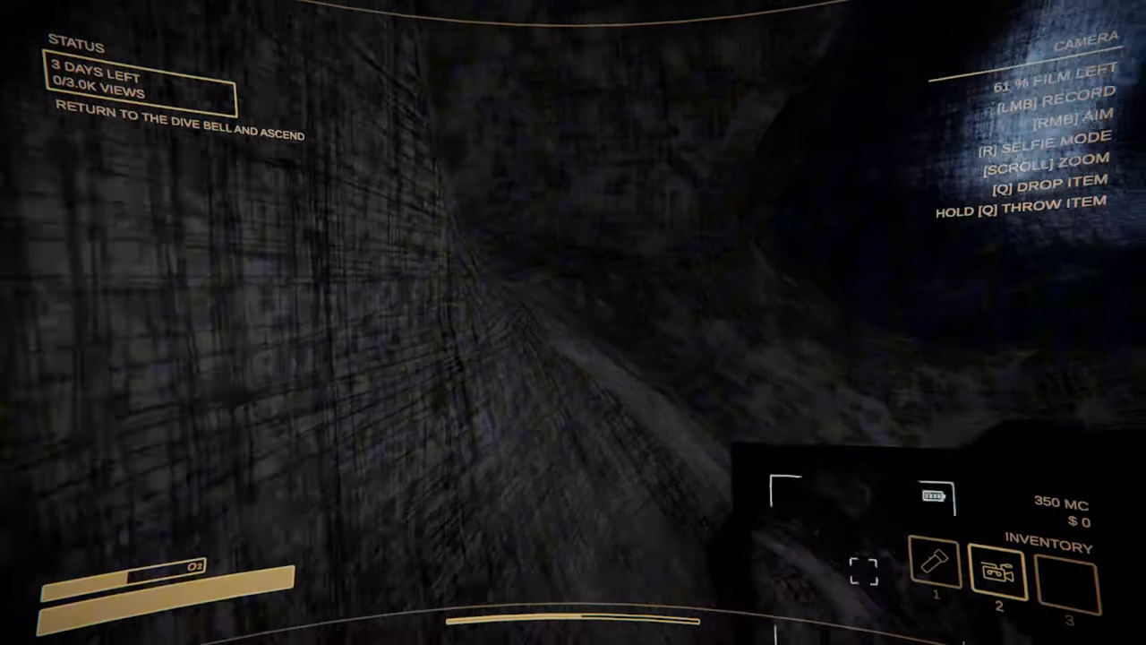
mouse_move(573, 322)
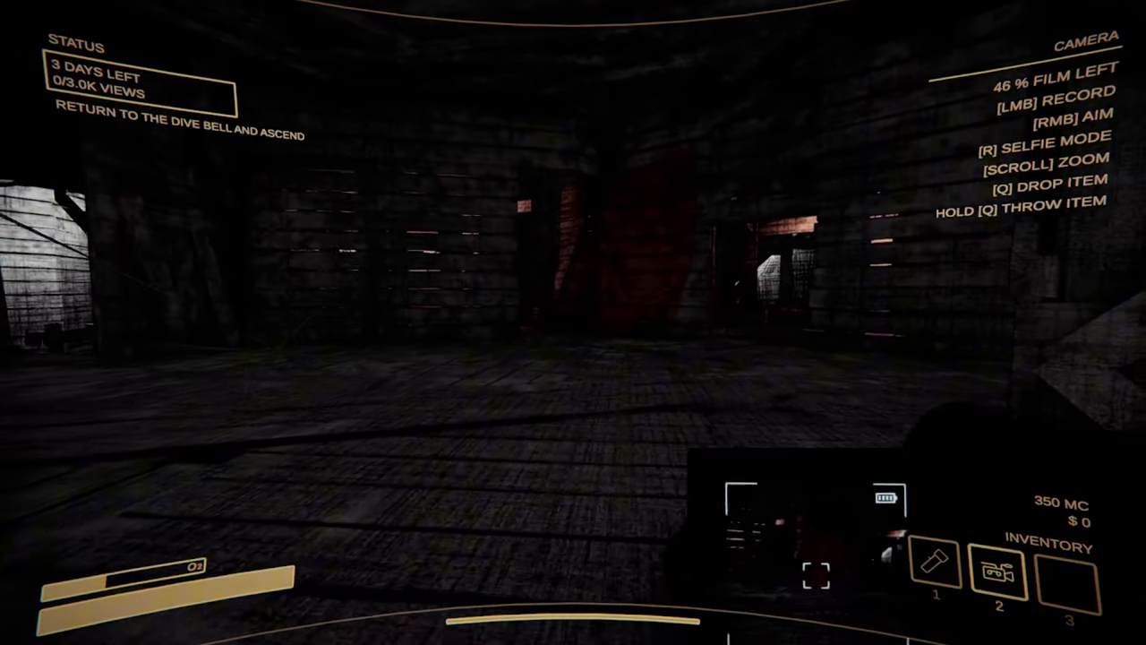
mouse_move(358, 322)
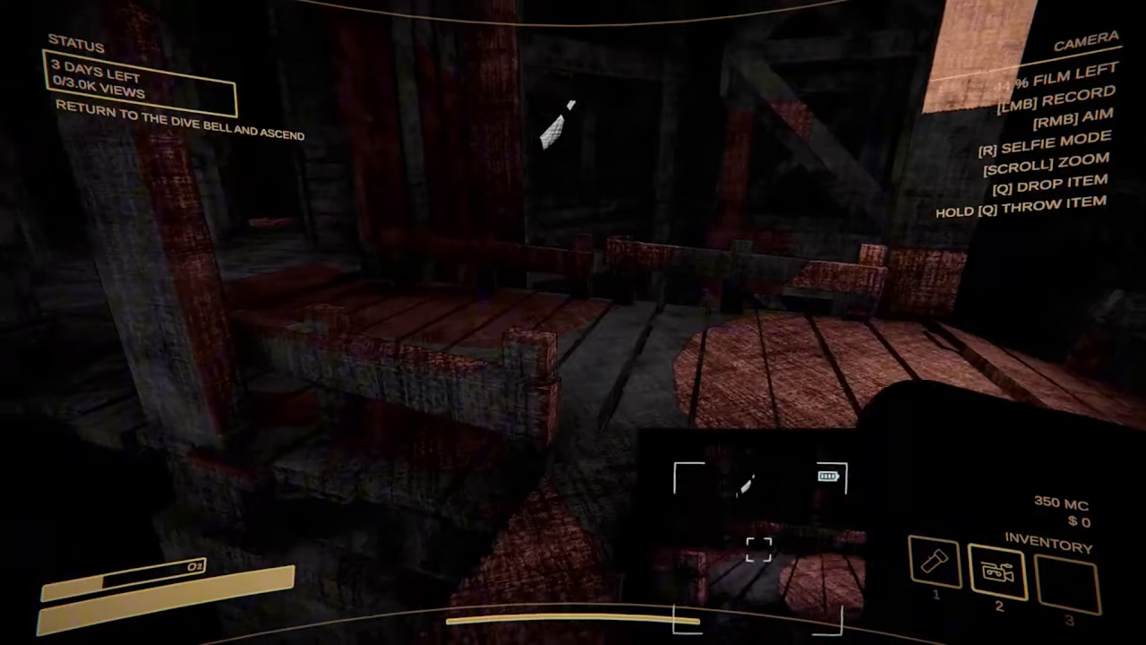
mouse_move(573, 322)
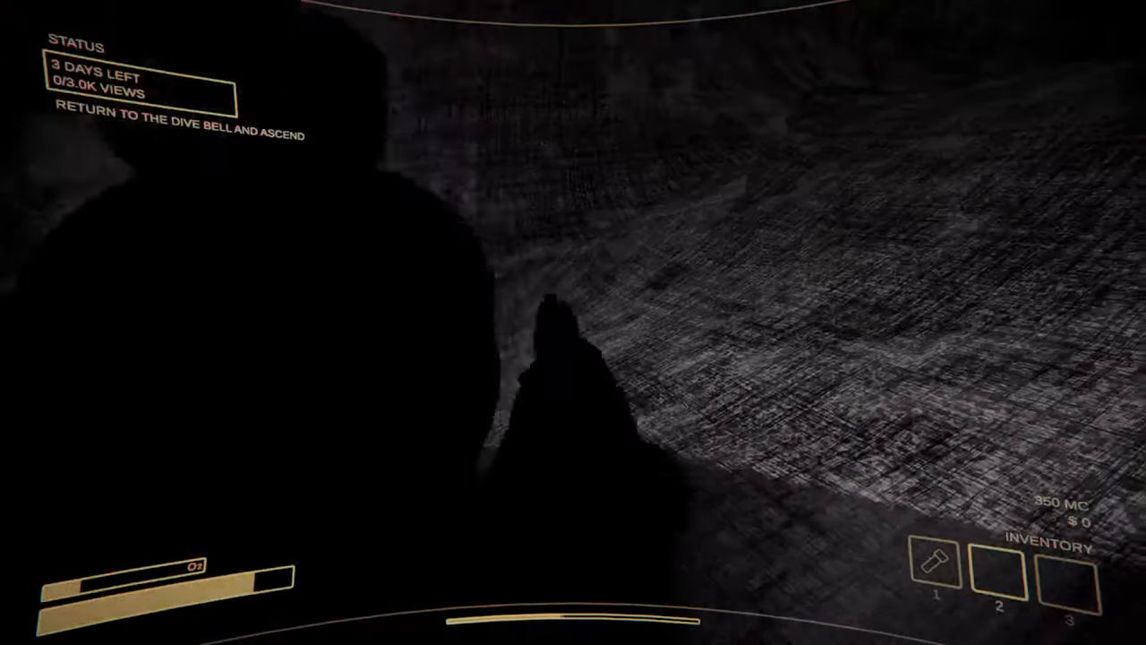
mouse_move(573, 323)
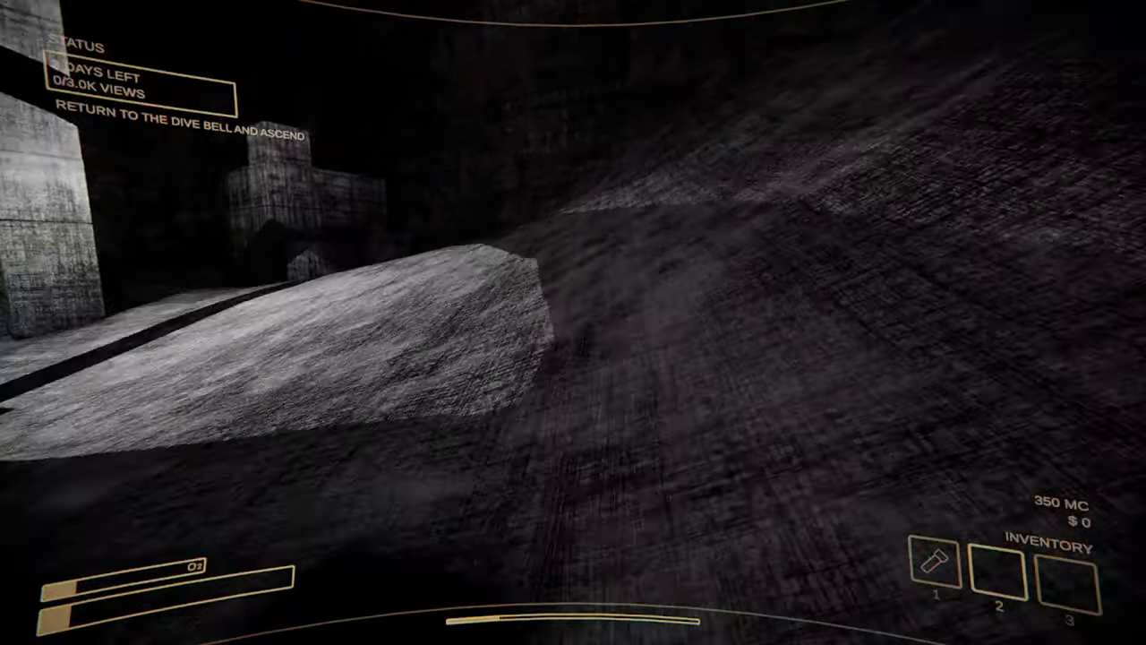
mouse_move(573, 323)
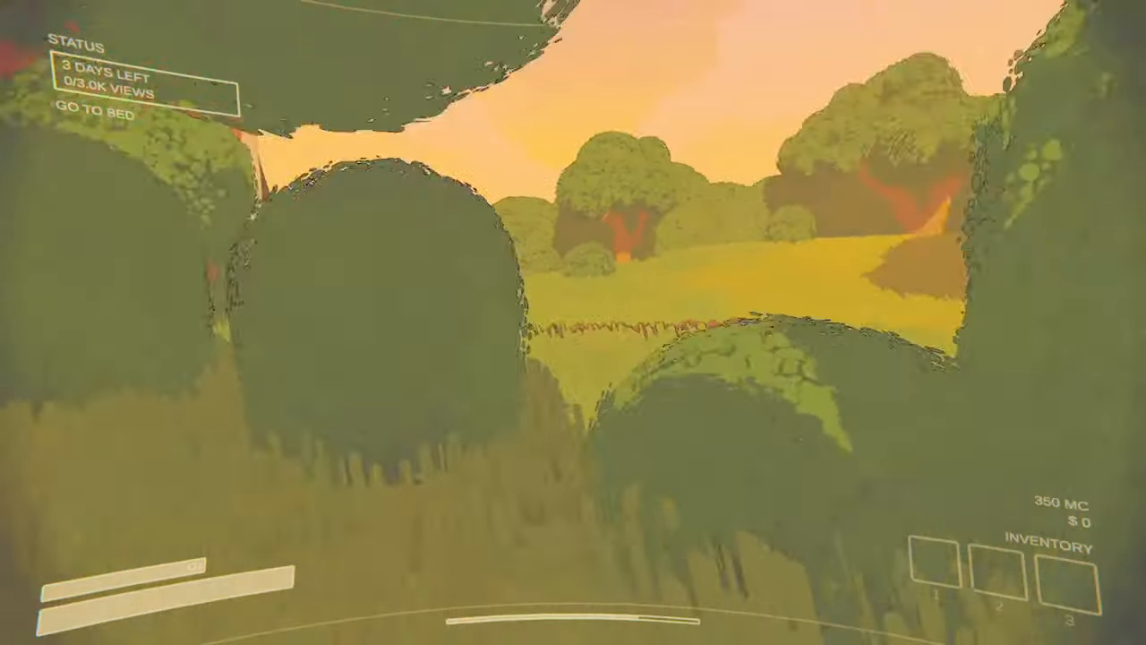
mouse_move(574, 322)
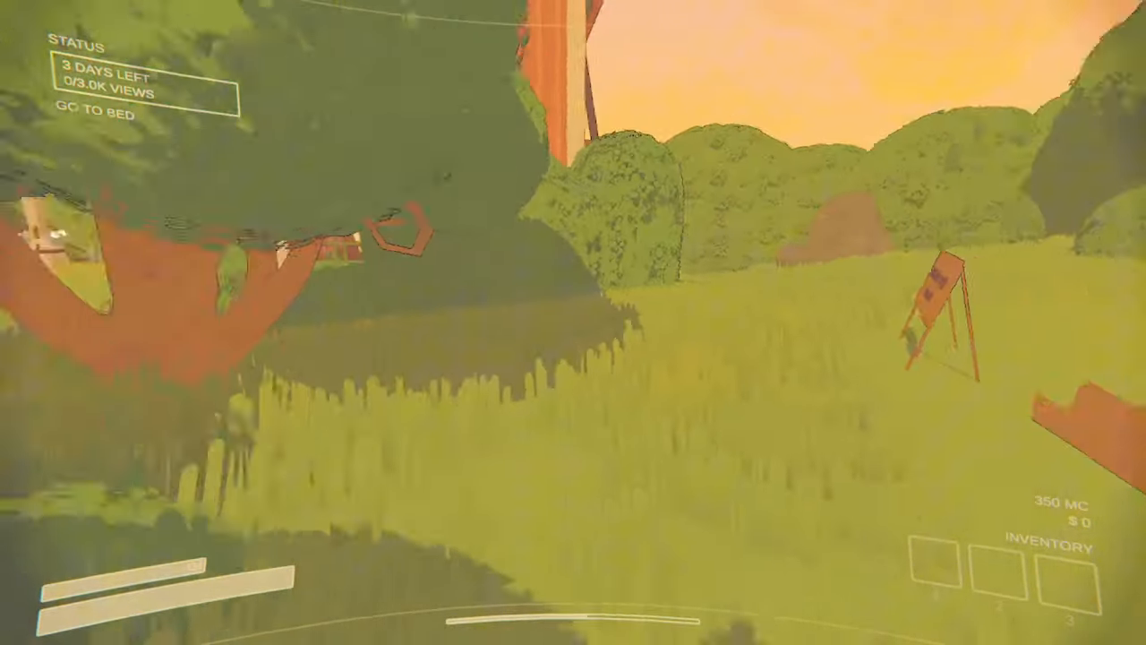
mouse_move(574, 322)
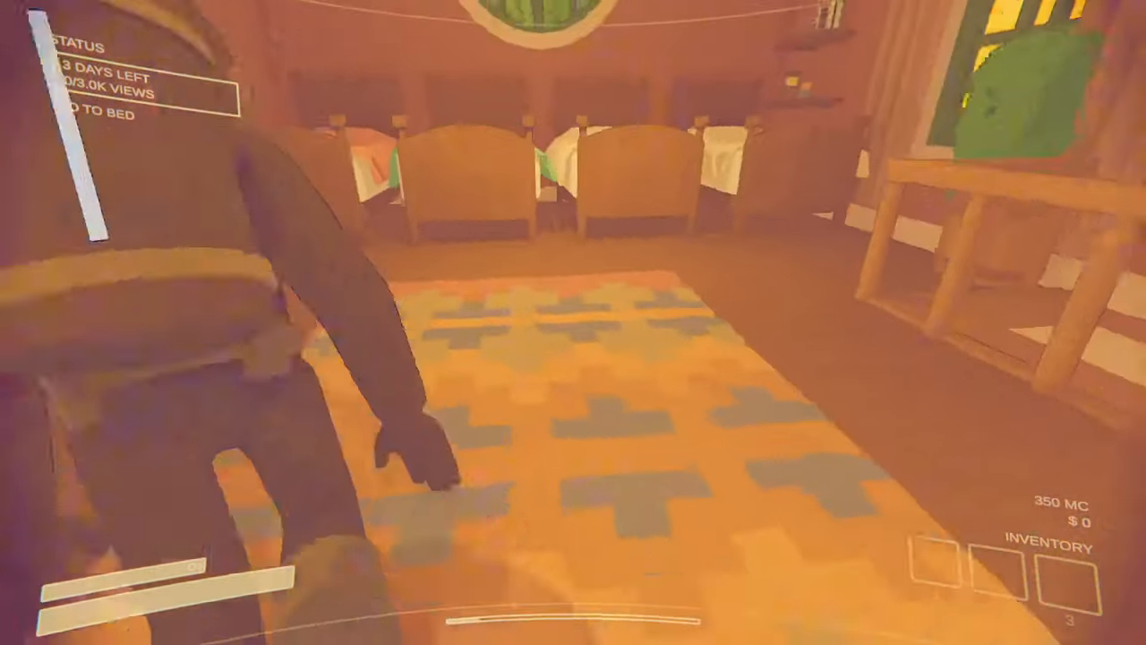
mouse_move(573, 323)
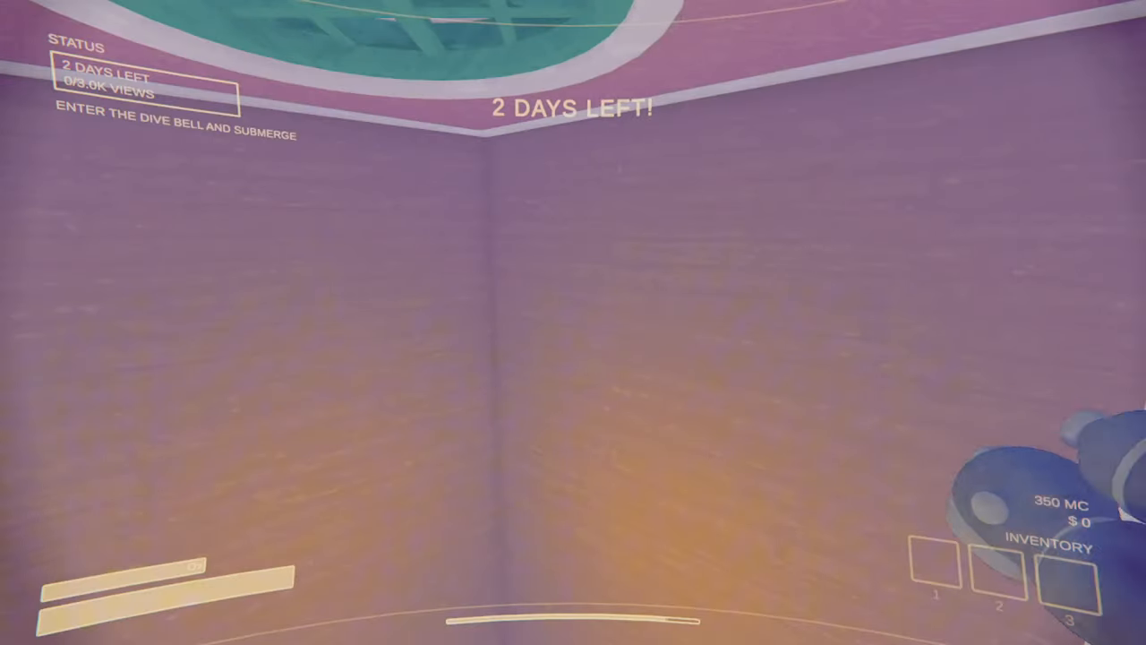
mouse_move(573, 323)
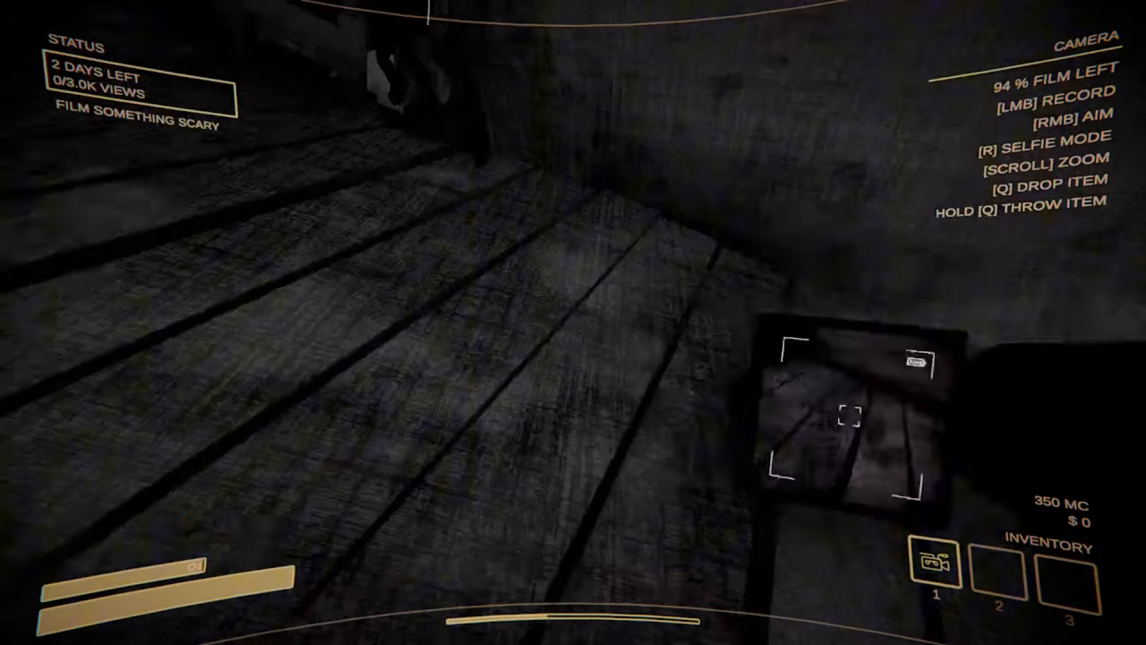
Step: Record the dark underground room and the shadowy corridor ahead, dropping film to 64%
left_click(573, 322)
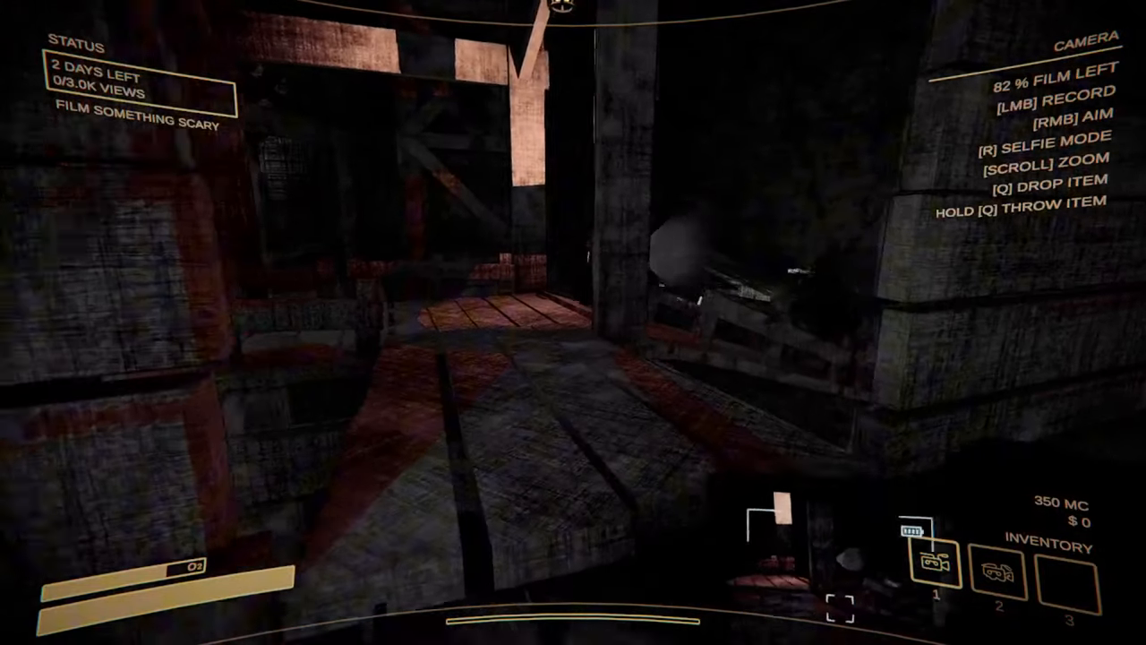
left_click(574, 322)
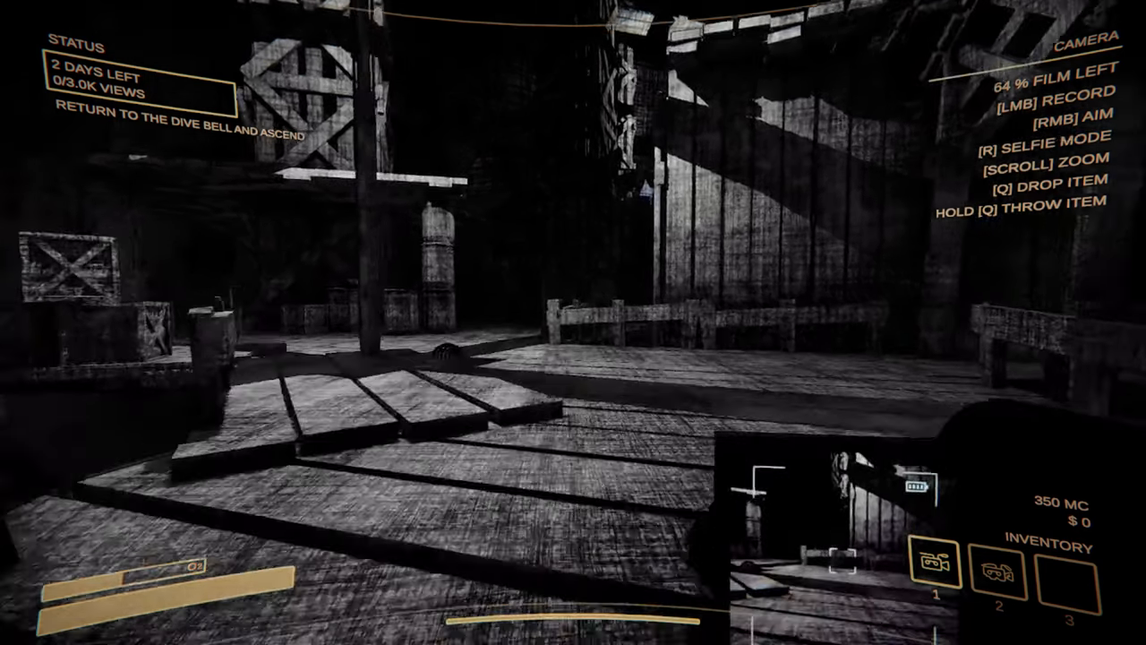
mouse_move(573, 323)
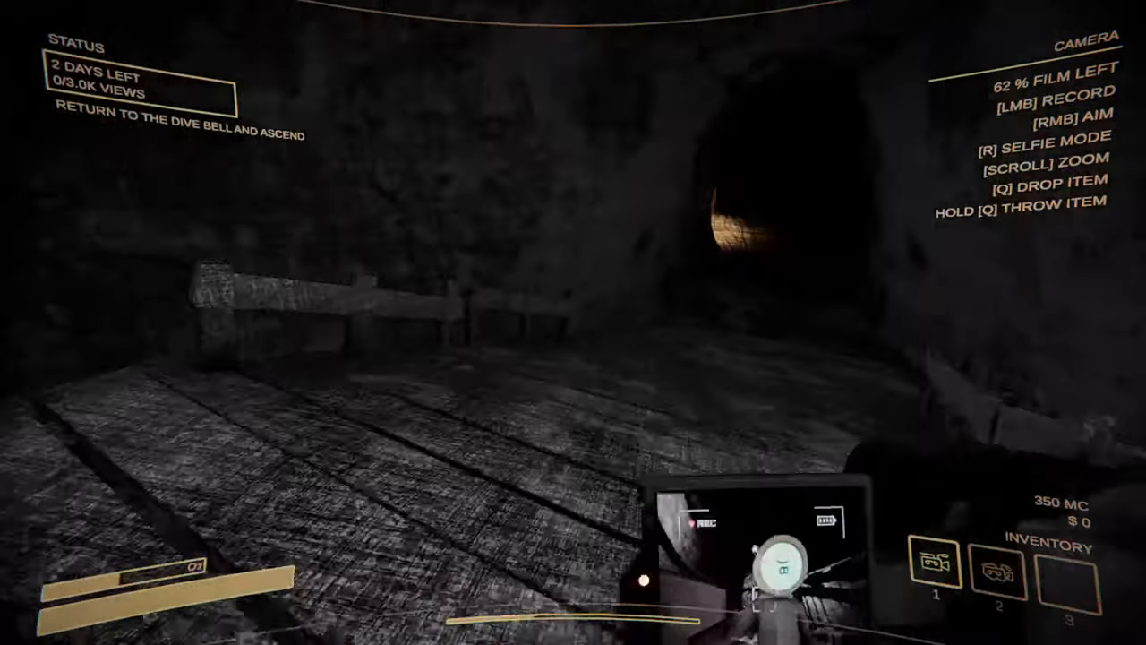
mouse_move(573, 322)
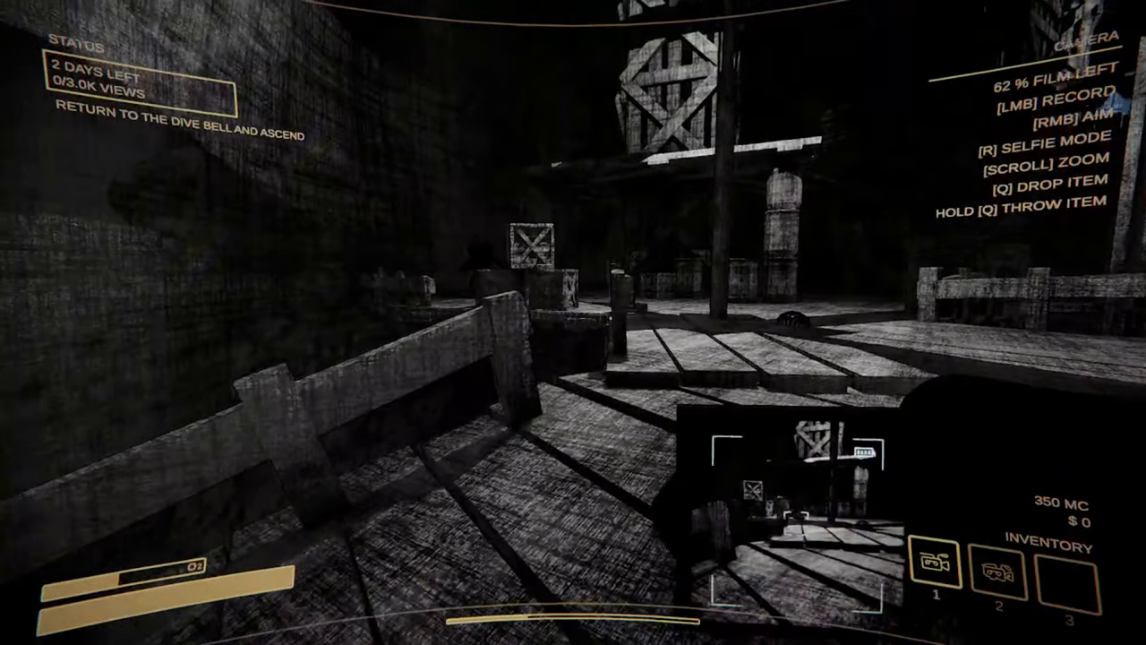
mouse_move(573, 322)
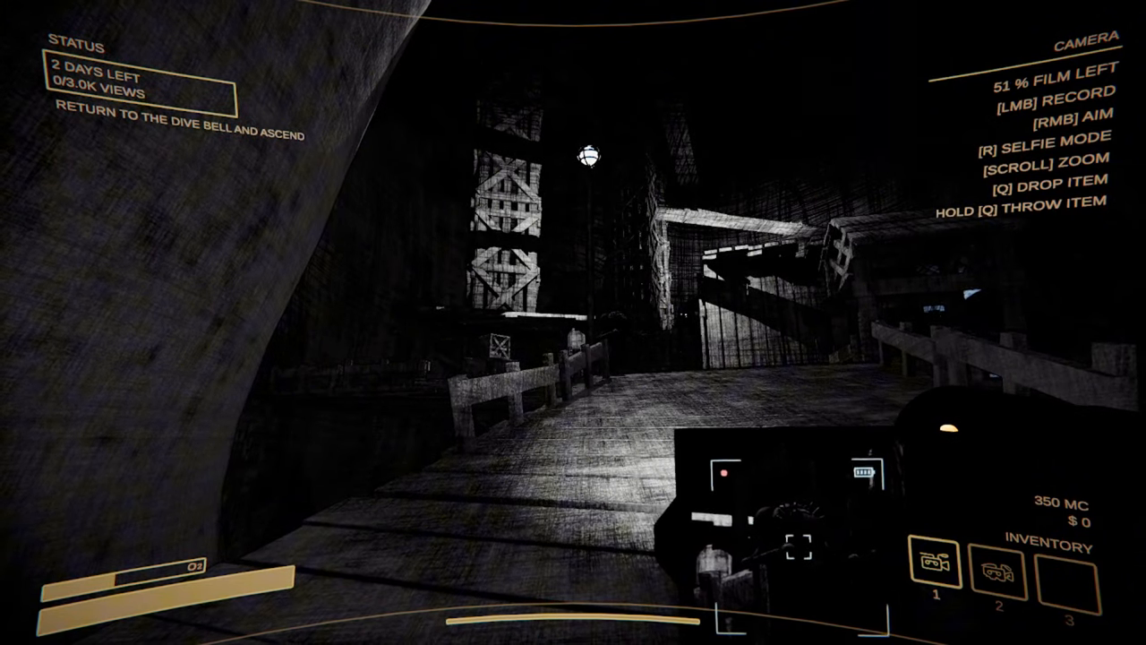
Step: Record the walkway, tunnel mouth and scaffolding in bursts until the film hits 0%
left_click(574, 322)
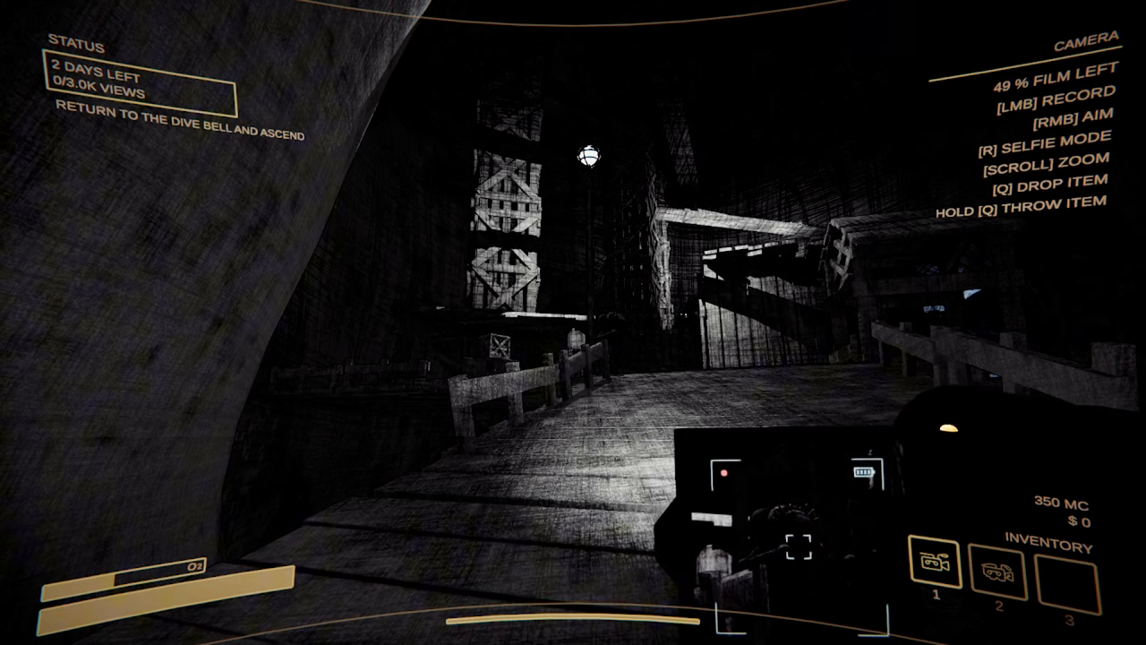
left_click(573, 323)
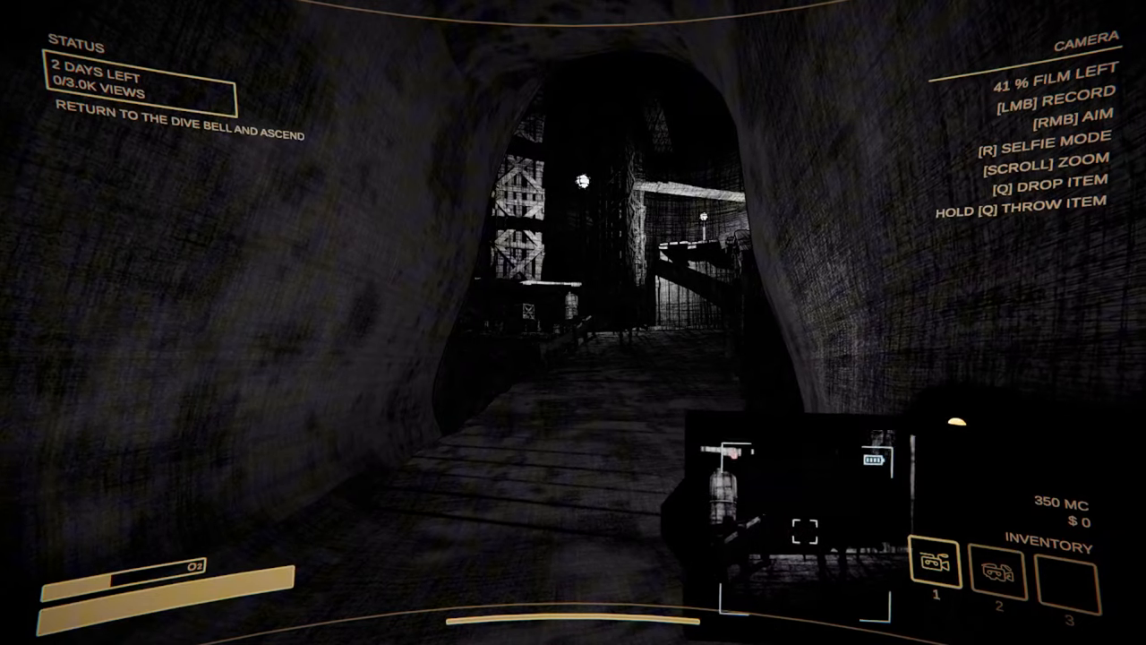
left_click(574, 322)
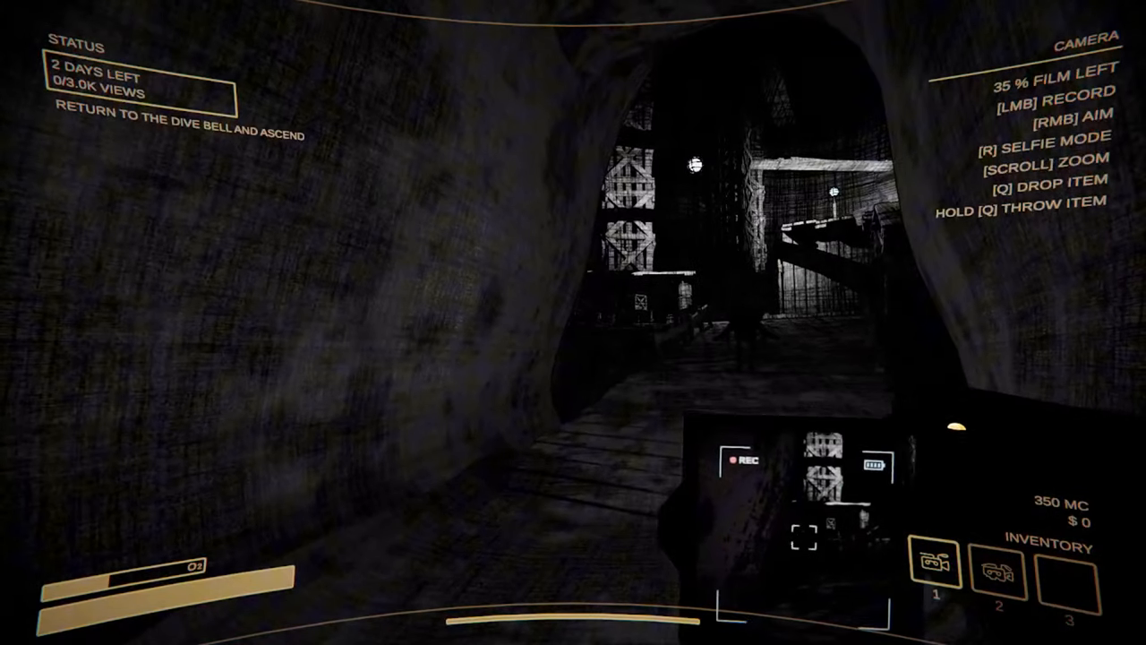
mouse_move(573, 322)
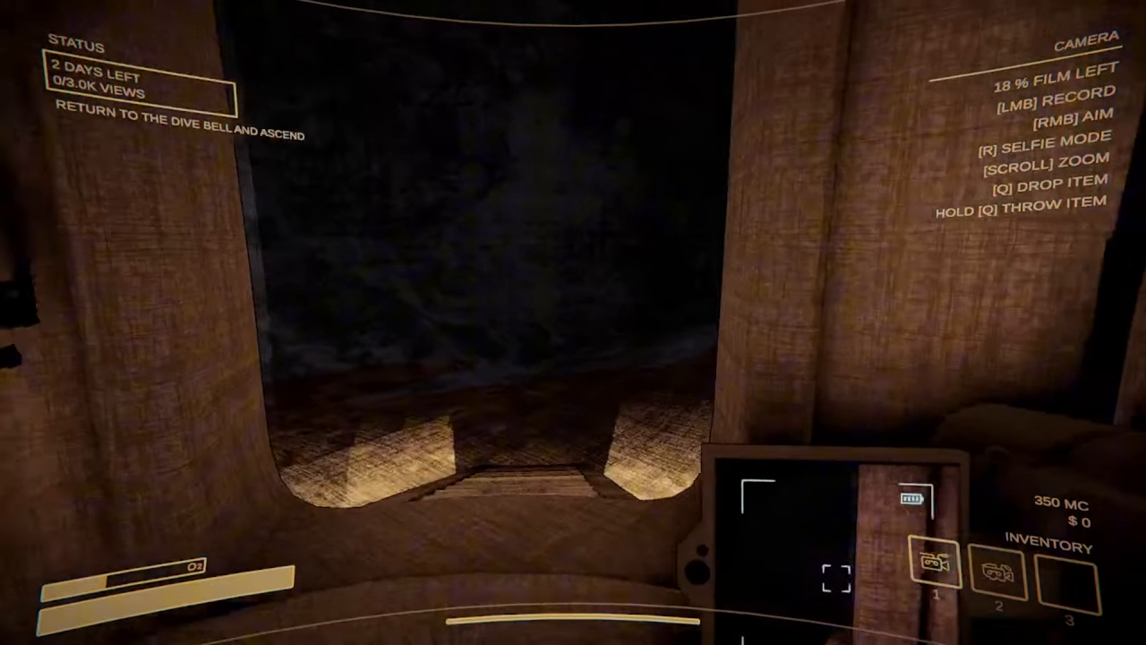
mouse_move(573, 323)
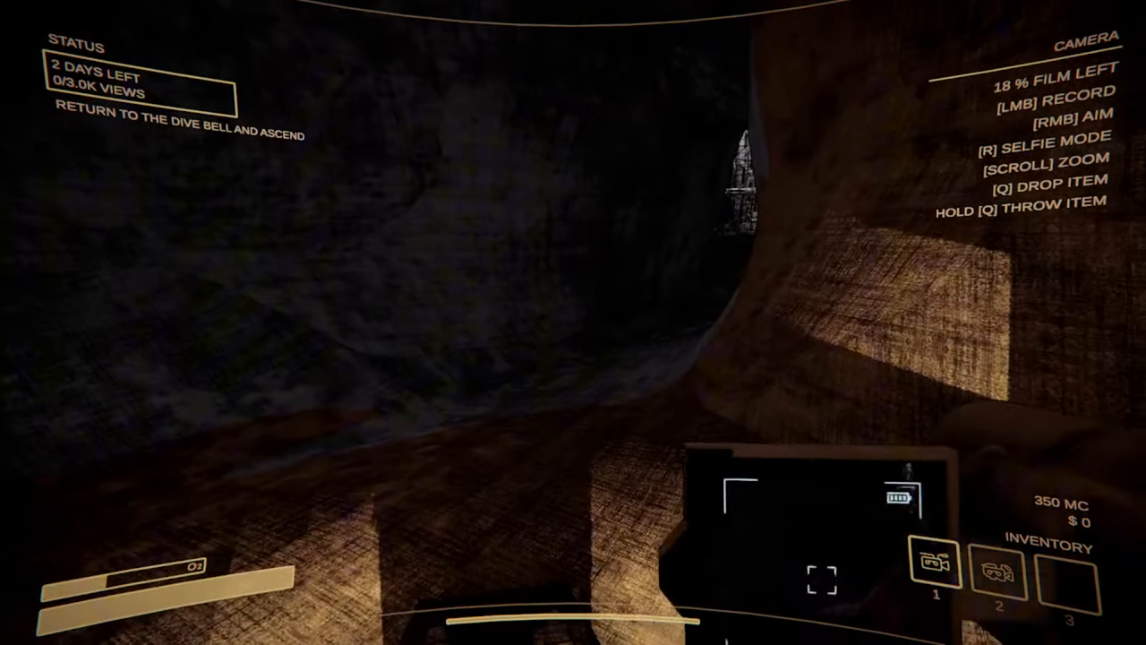
mouse_move(573, 322)
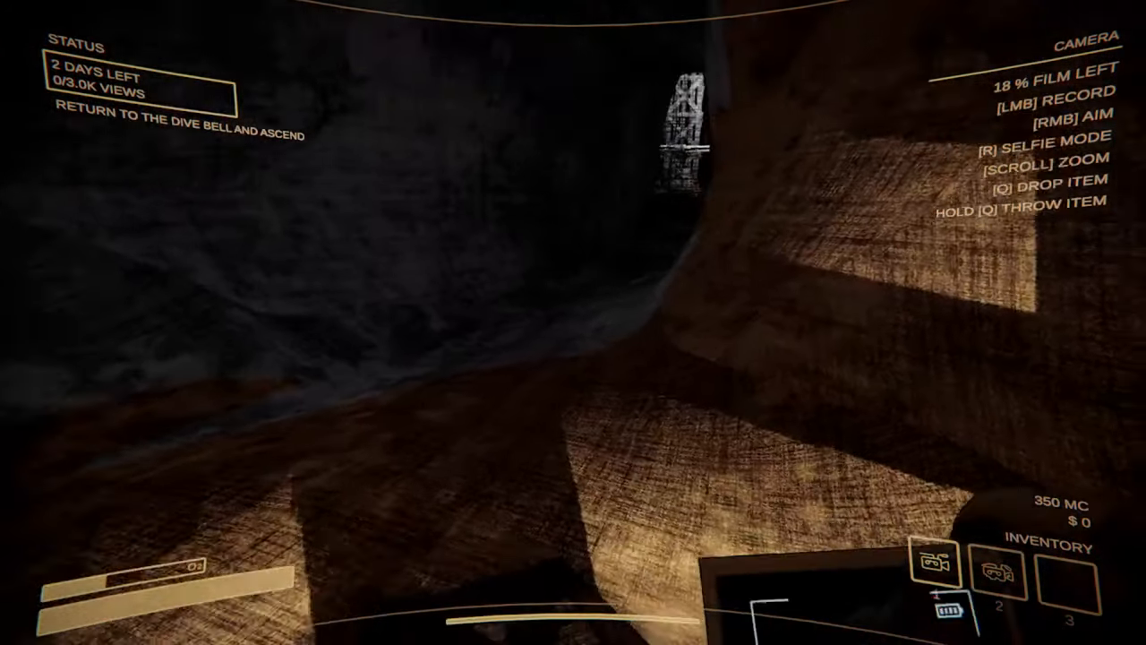
left_click(573, 322)
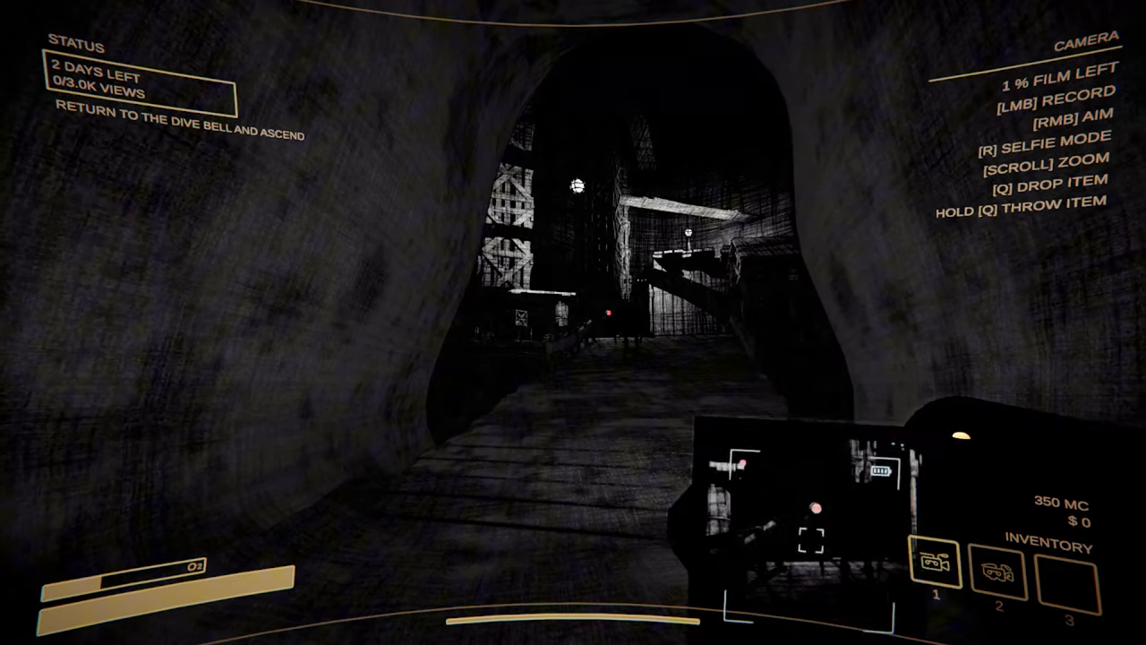
left_click(574, 323)
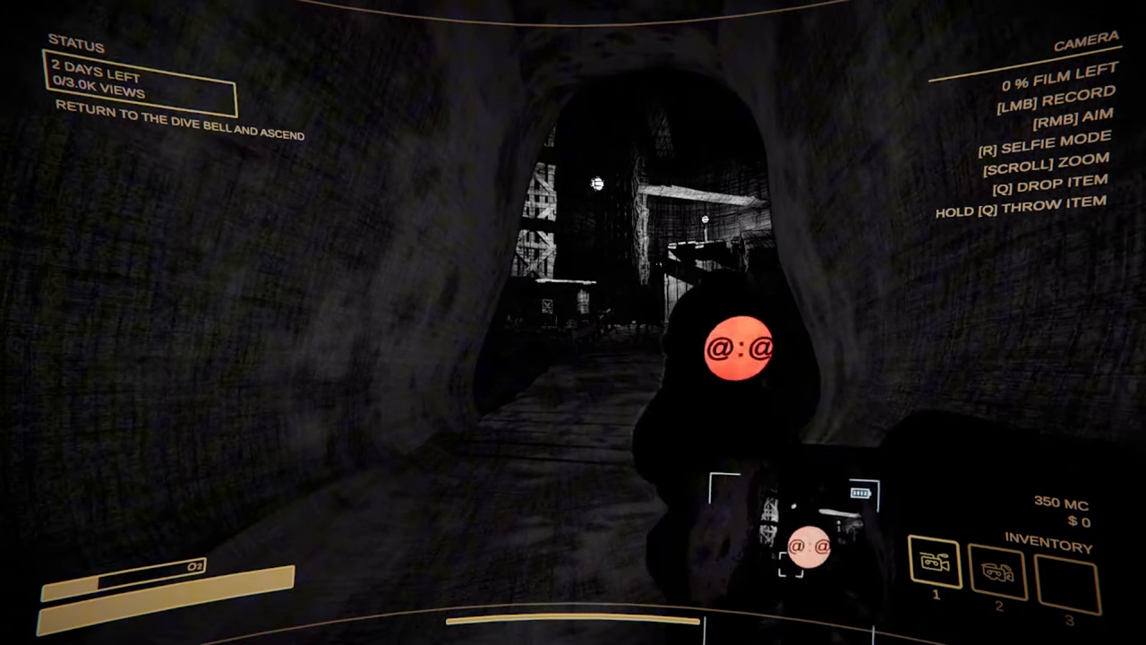
mouse_move(573, 322)
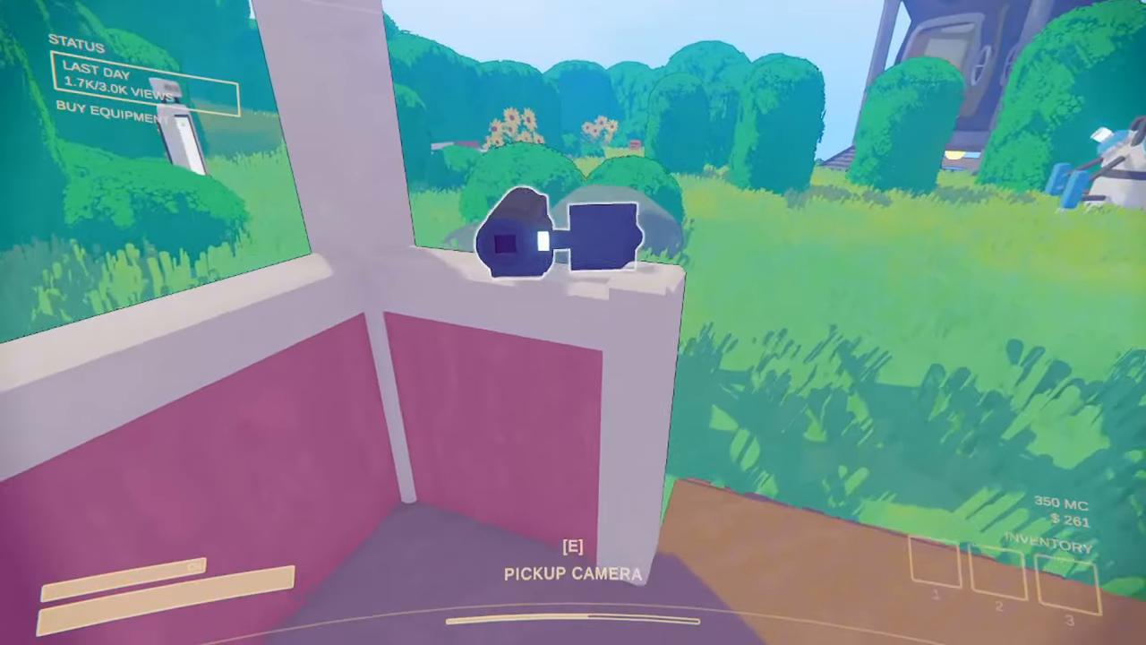
Step: Pick up the camera from the ledge before the last-day dive
key("e")
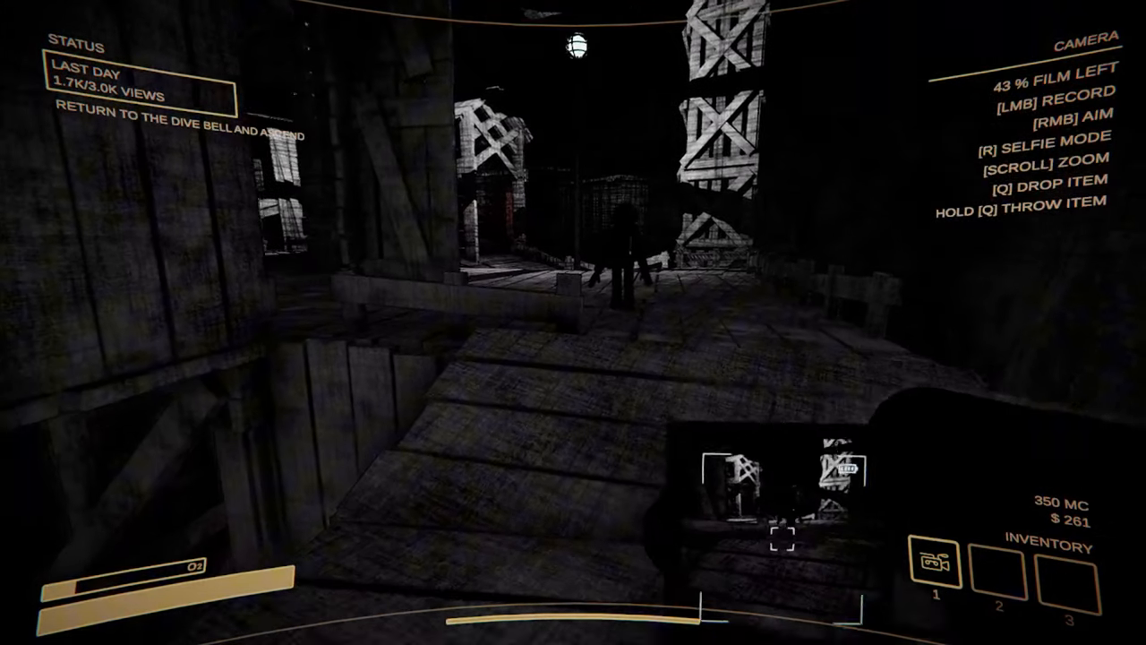
mouse_move(573, 322)
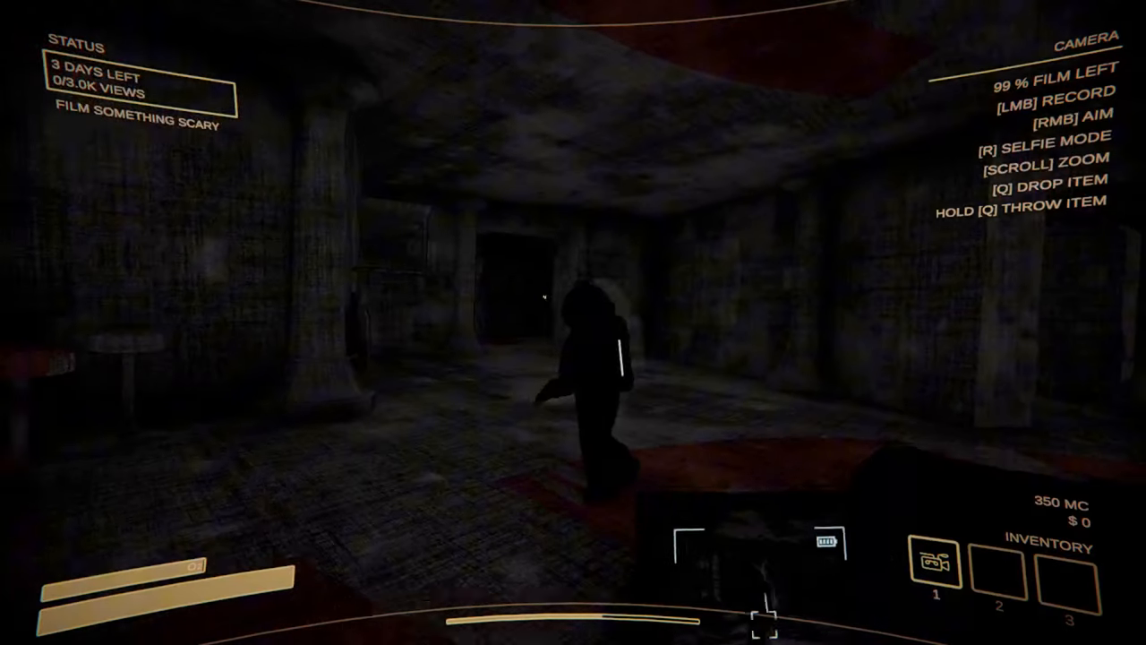
Step: Film the dark figures, lamp-lit tavern rooms and passage until film drops to about 11%
left_click(573, 323)
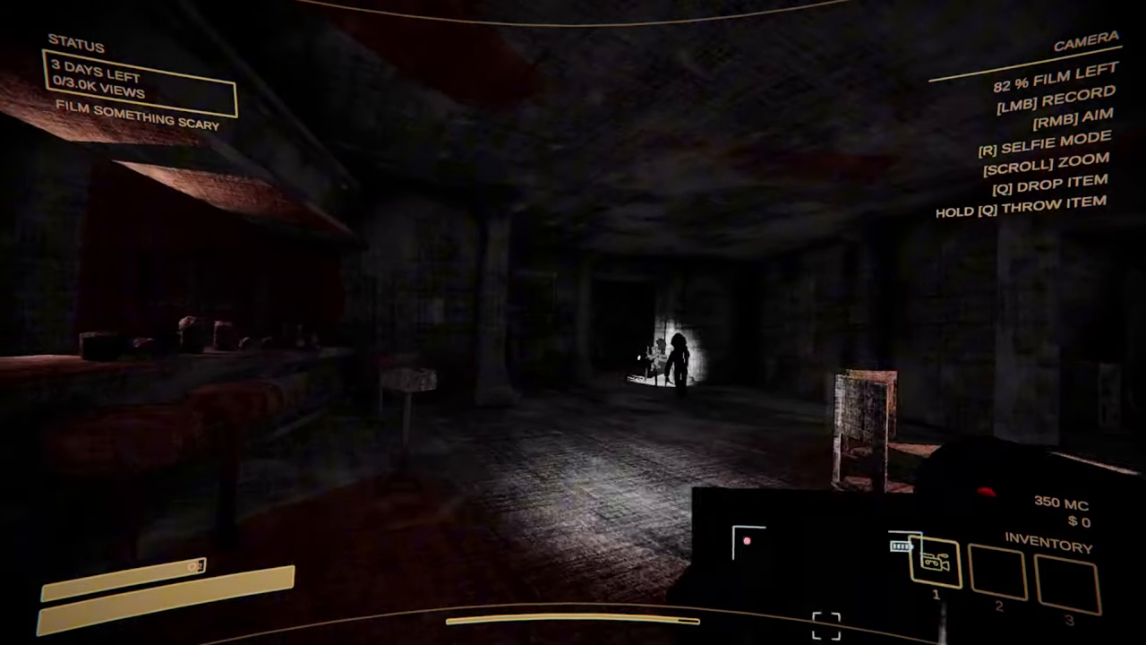
left_click(574, 323)
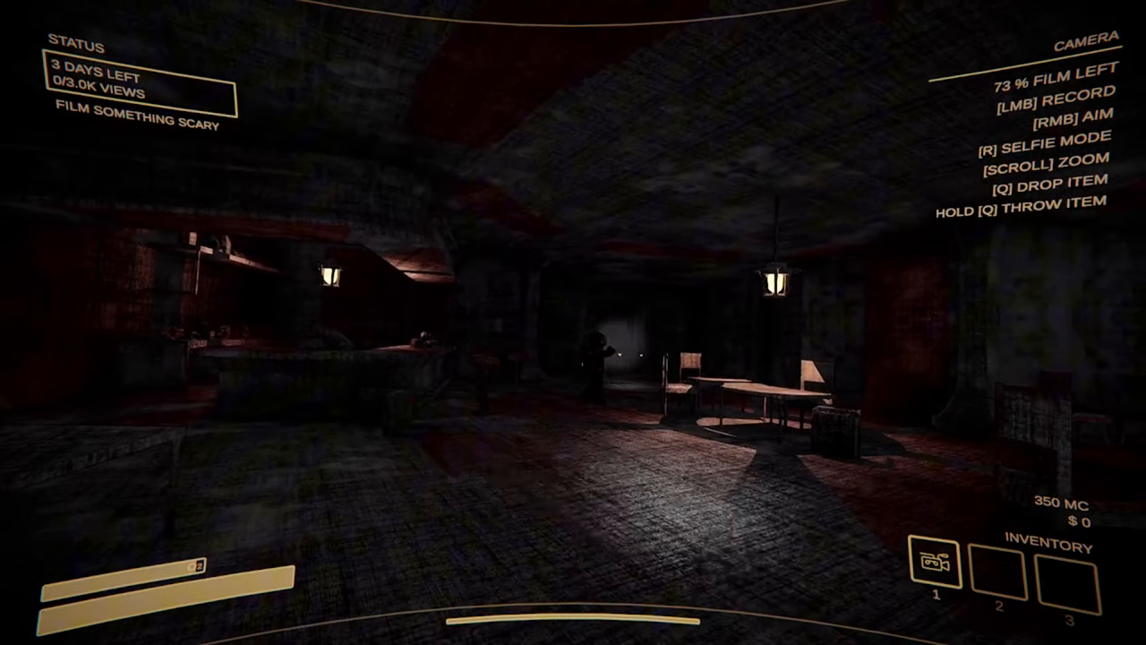
left_click(574, 322)
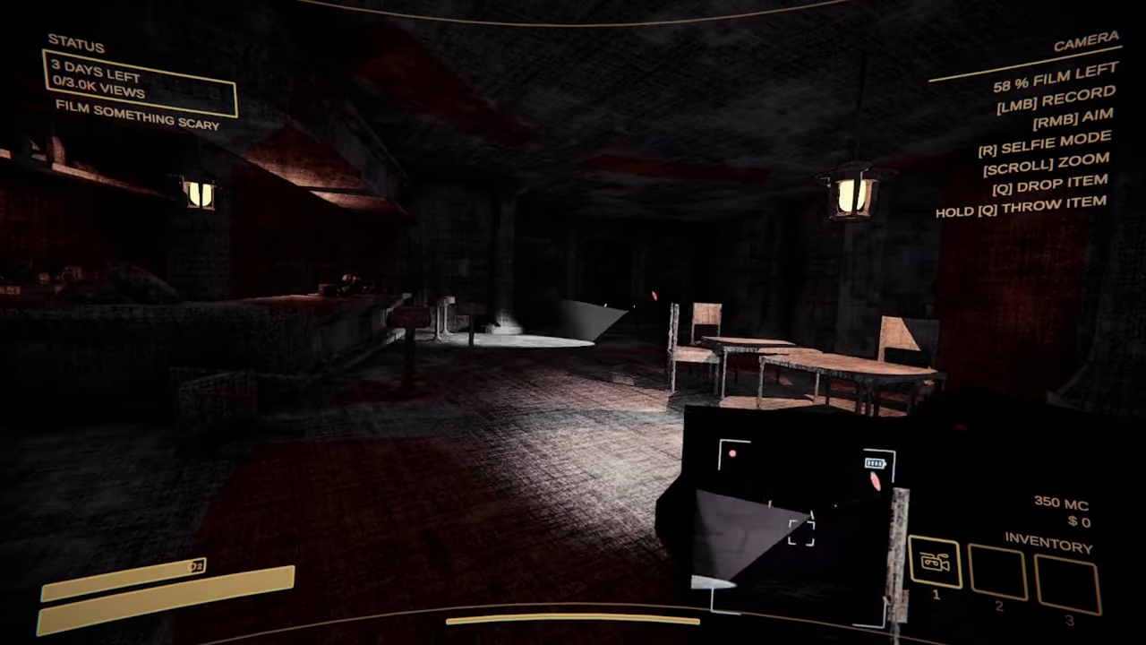
left_click(573, 323)
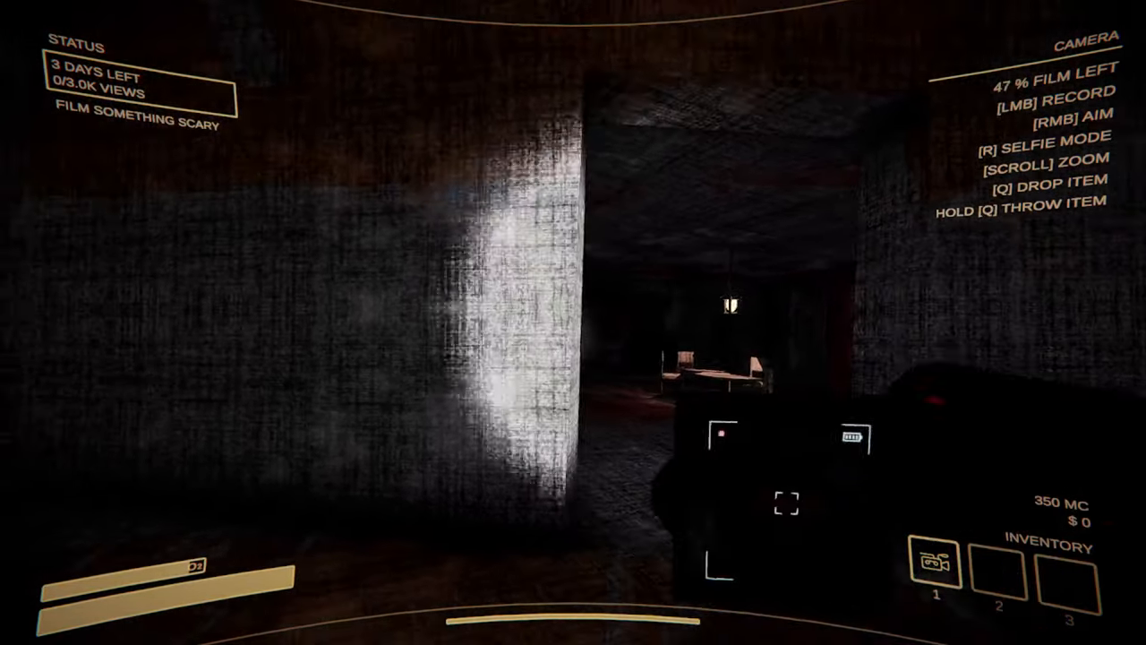
left_click(574, 322)
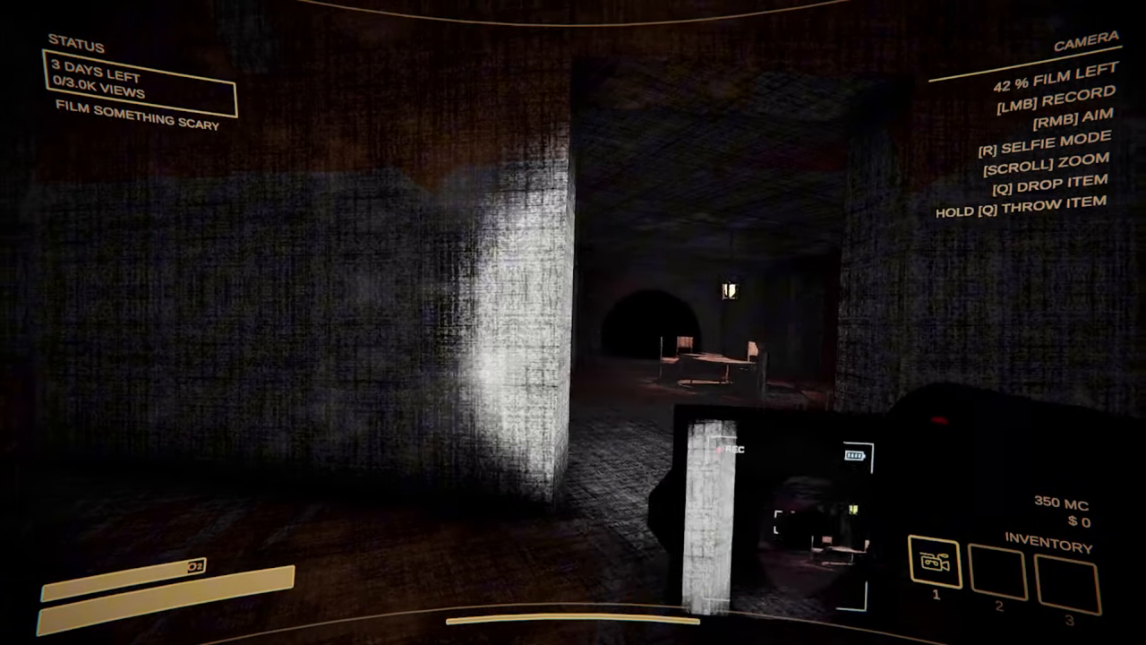
mouse_move(573, 323)
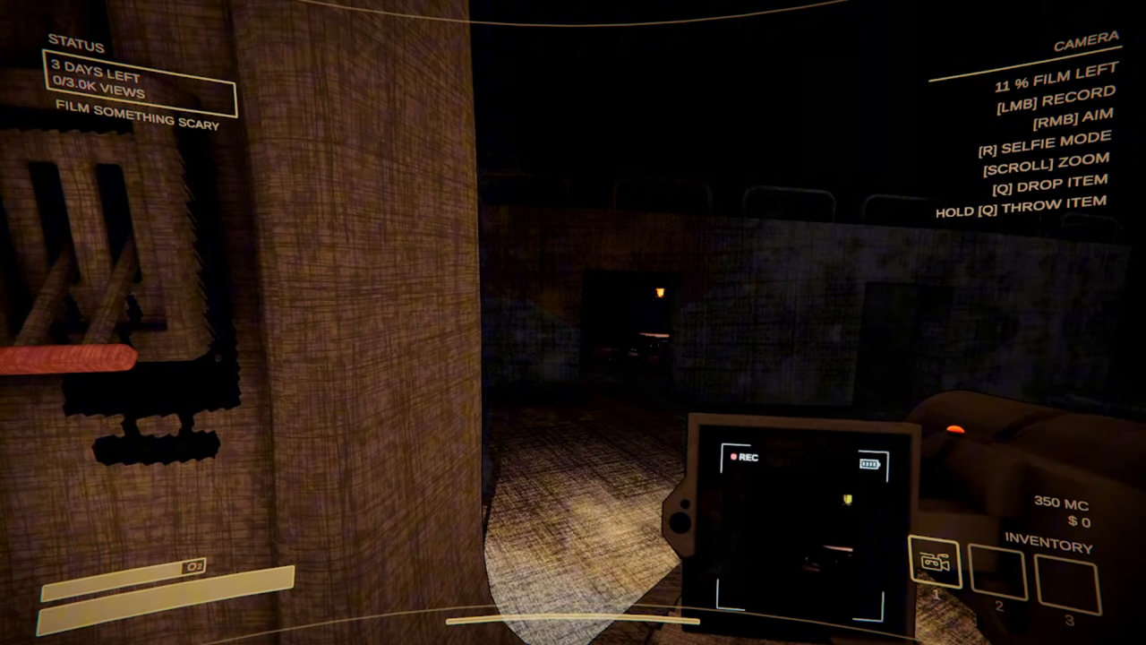
left_click(573, 323)
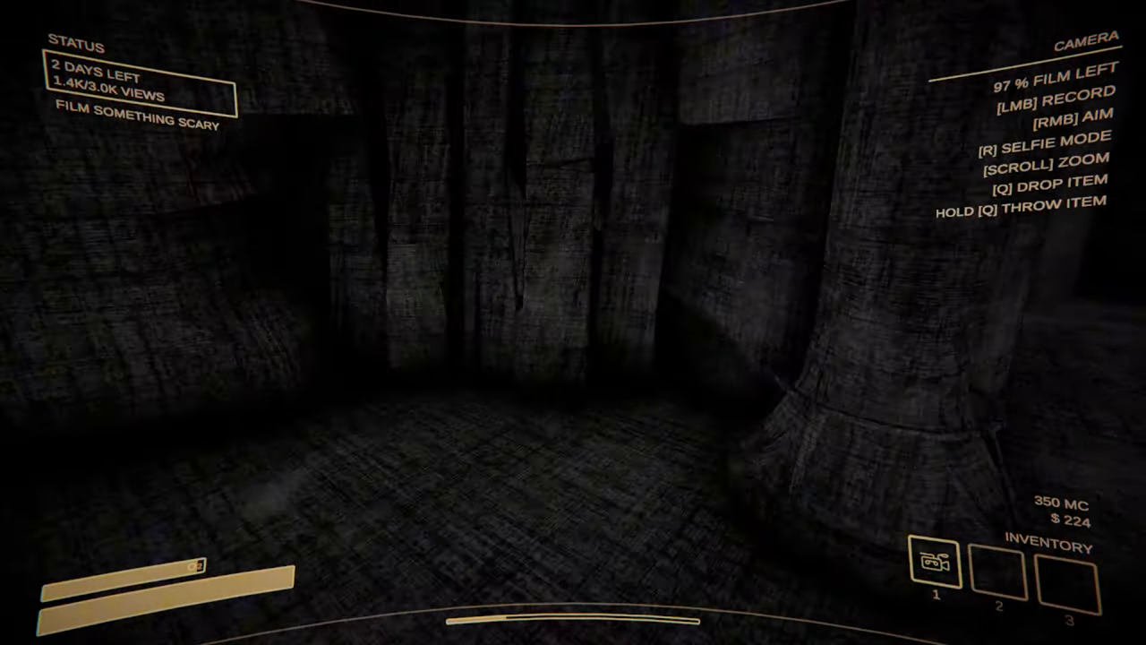
mouse_move(573, 323)
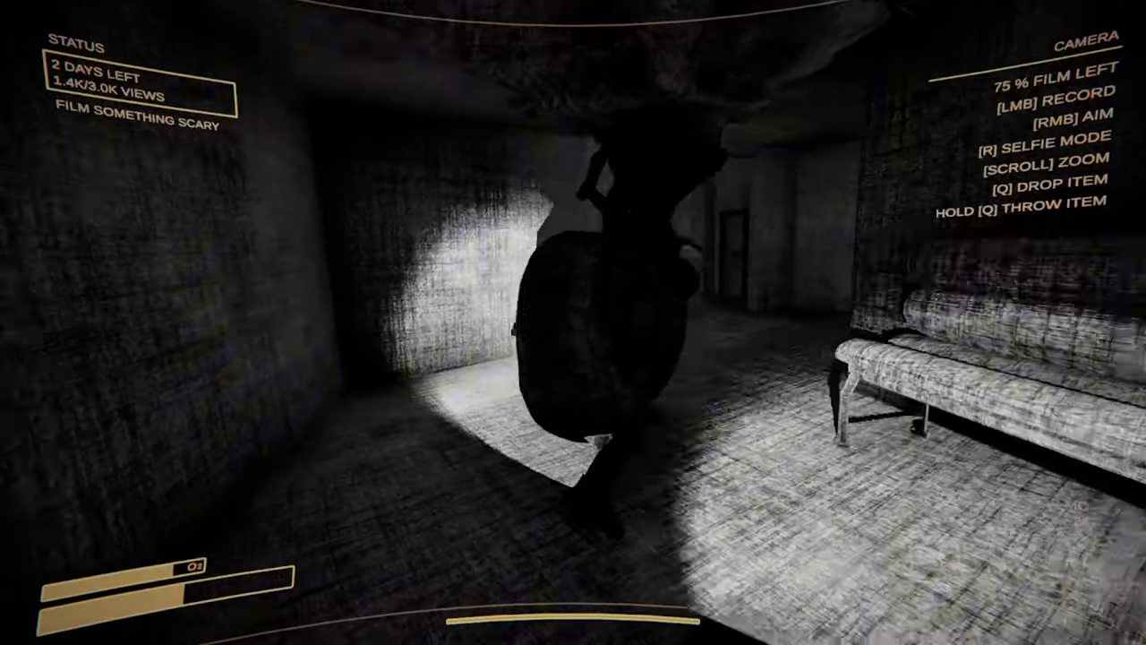
Step: Film the creature in the dark room and again below the stairwell
left_click(573, 323)
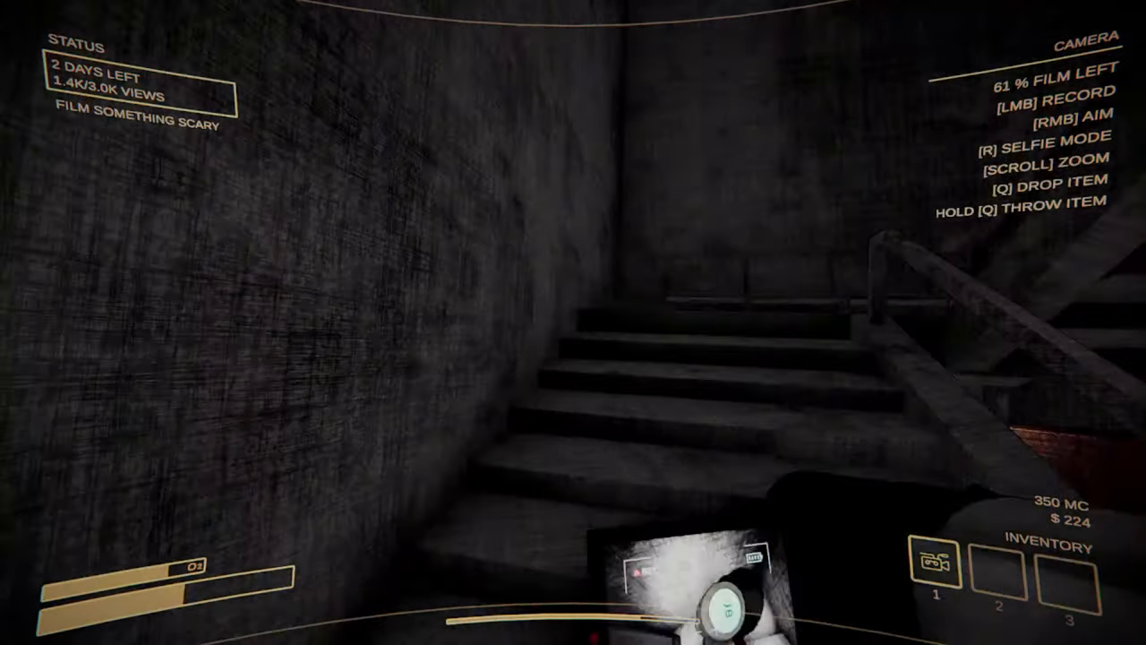
mouse_move(573, 322)
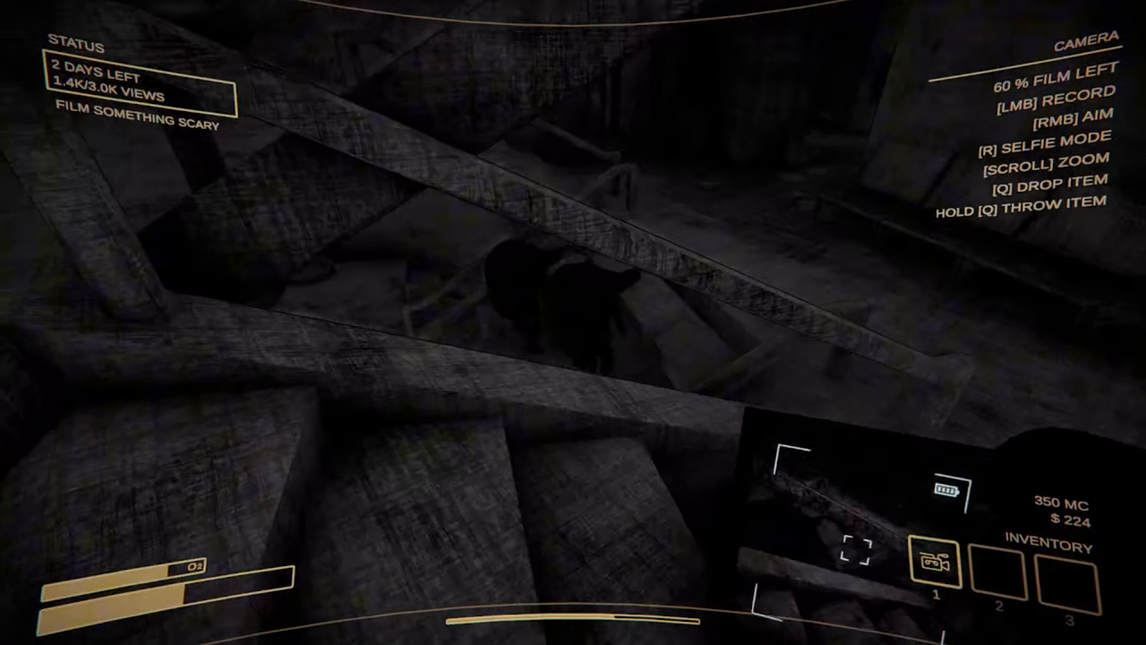
left_click(574, 323)
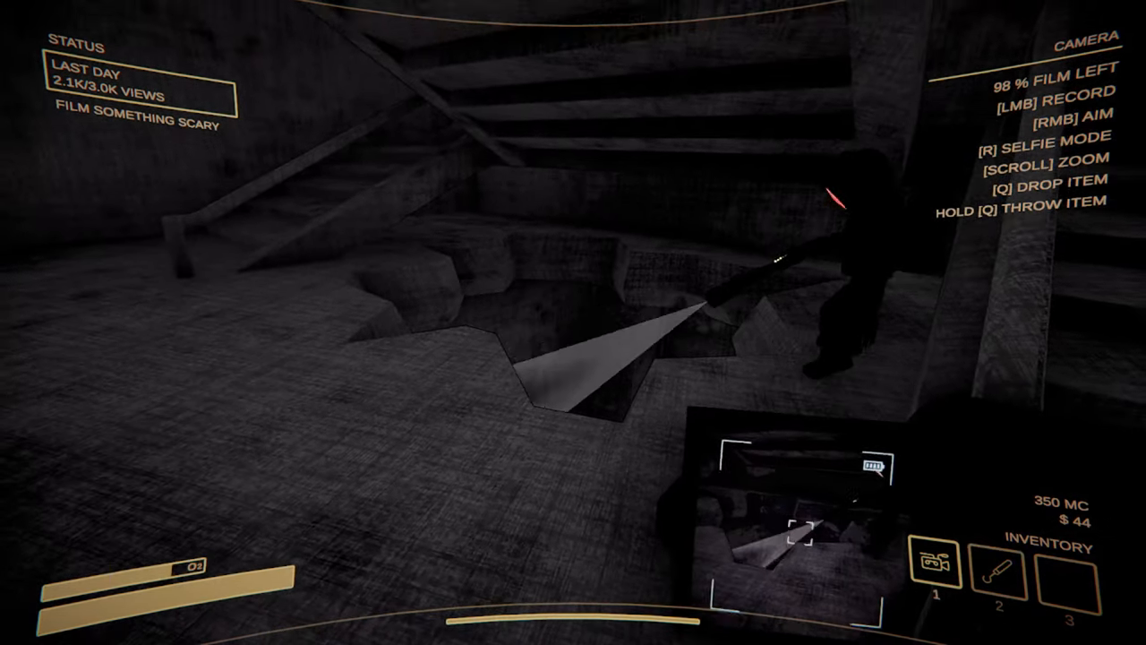
mouse_move(573, 323)
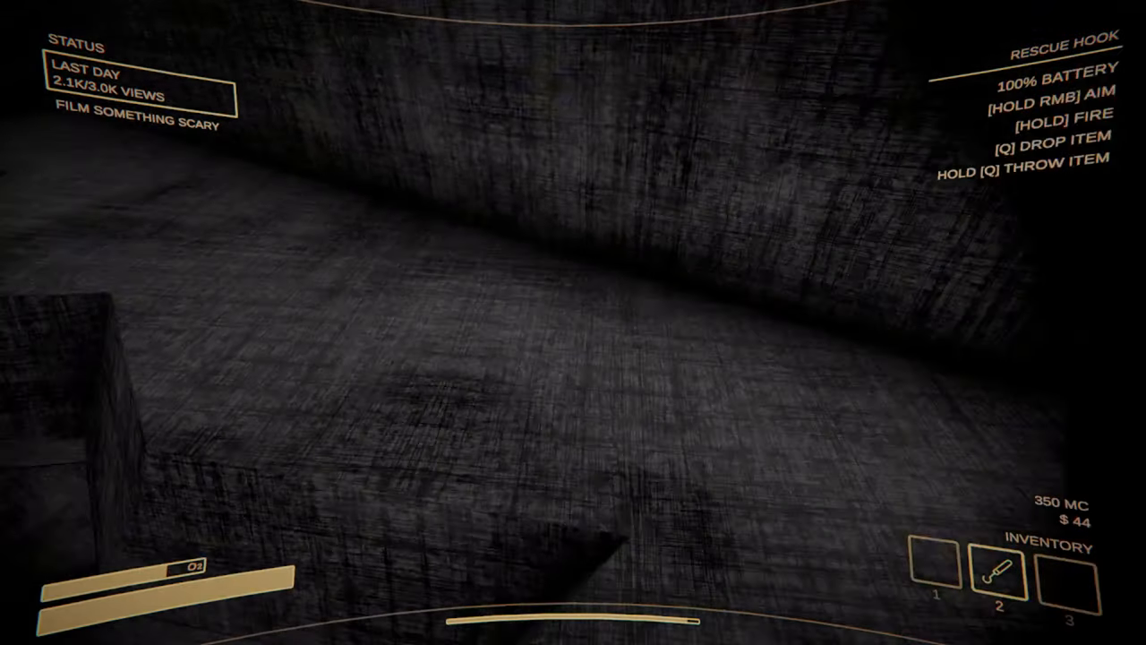
mouse_move(574, 323)
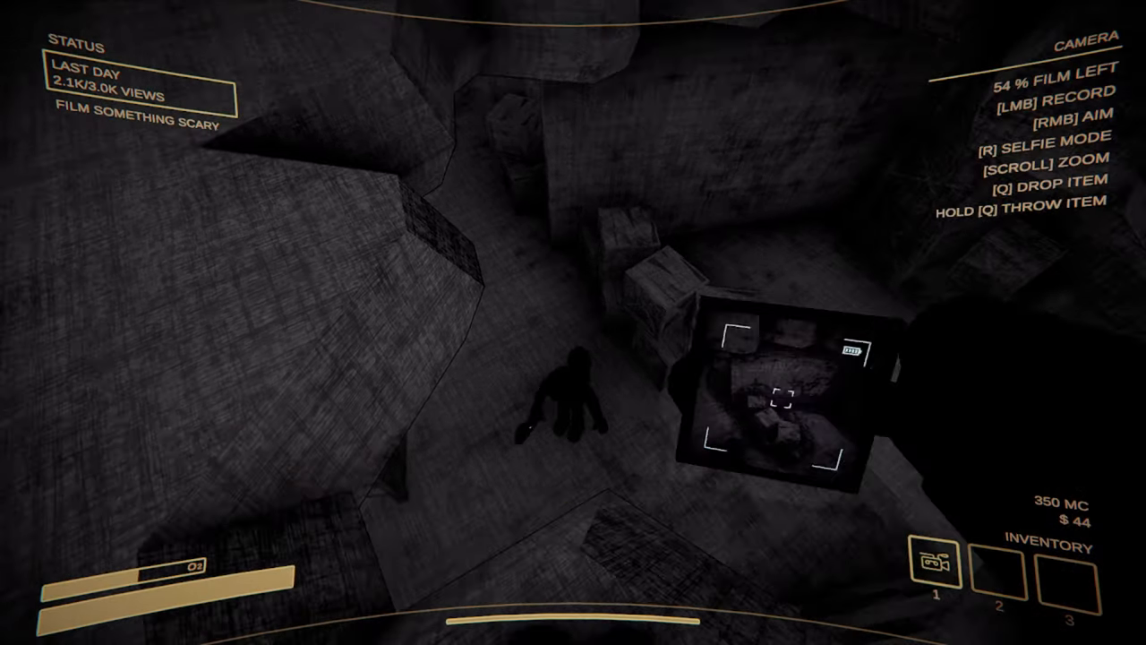
Step: Film the figure in the pit and the creature down the corridor, leaving 35% film
left_click(573, 323)
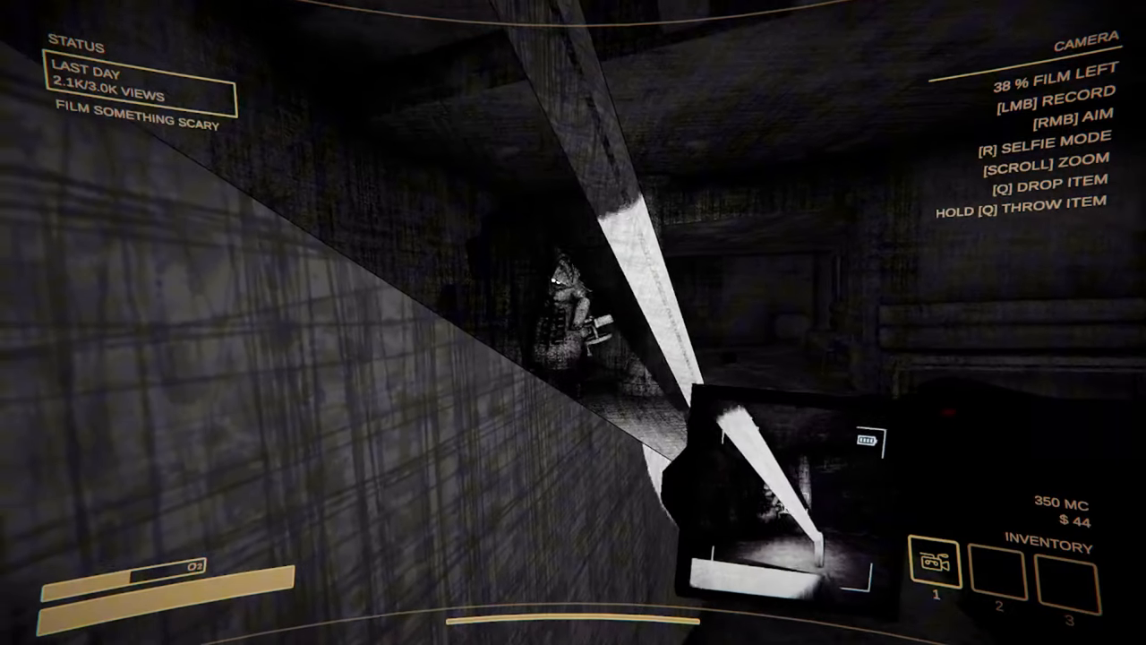
left_click(574, 322)
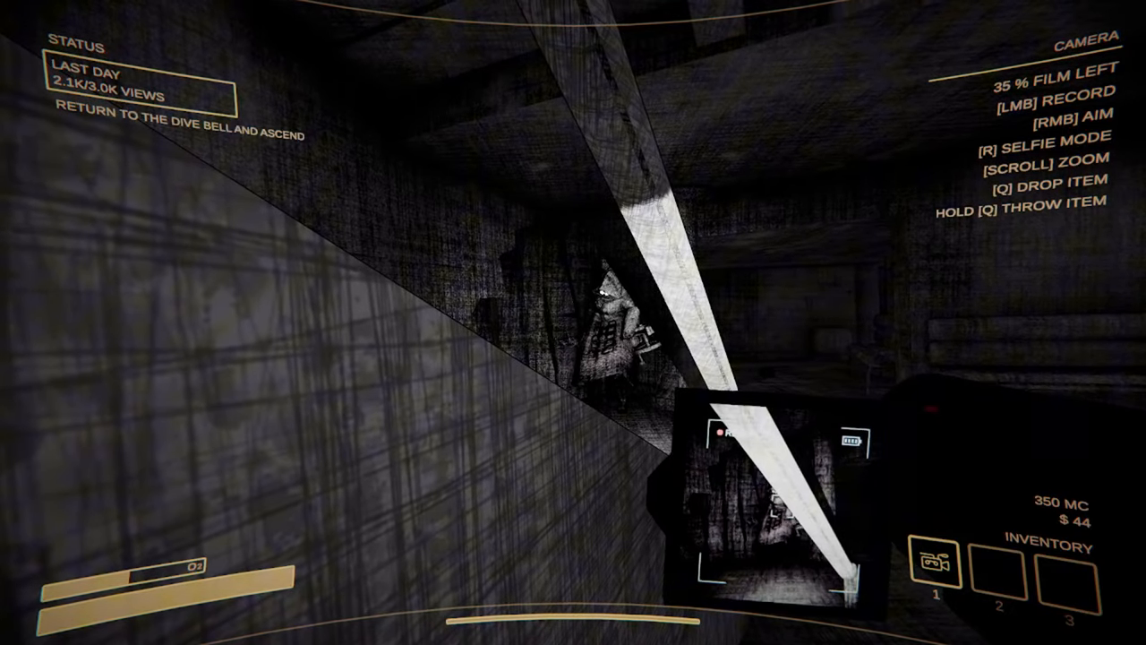
Step: Stop recording, then send the dive bell up to watch the footage on SpookTube
left_click(574, 322)
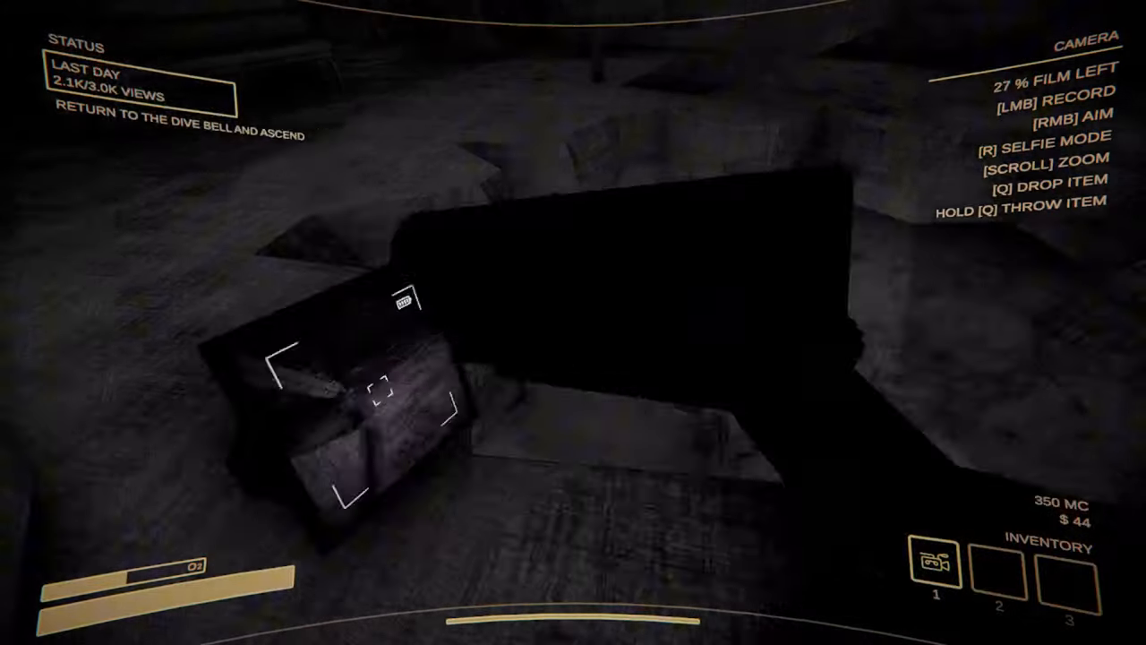
mouse_move(573, 323)
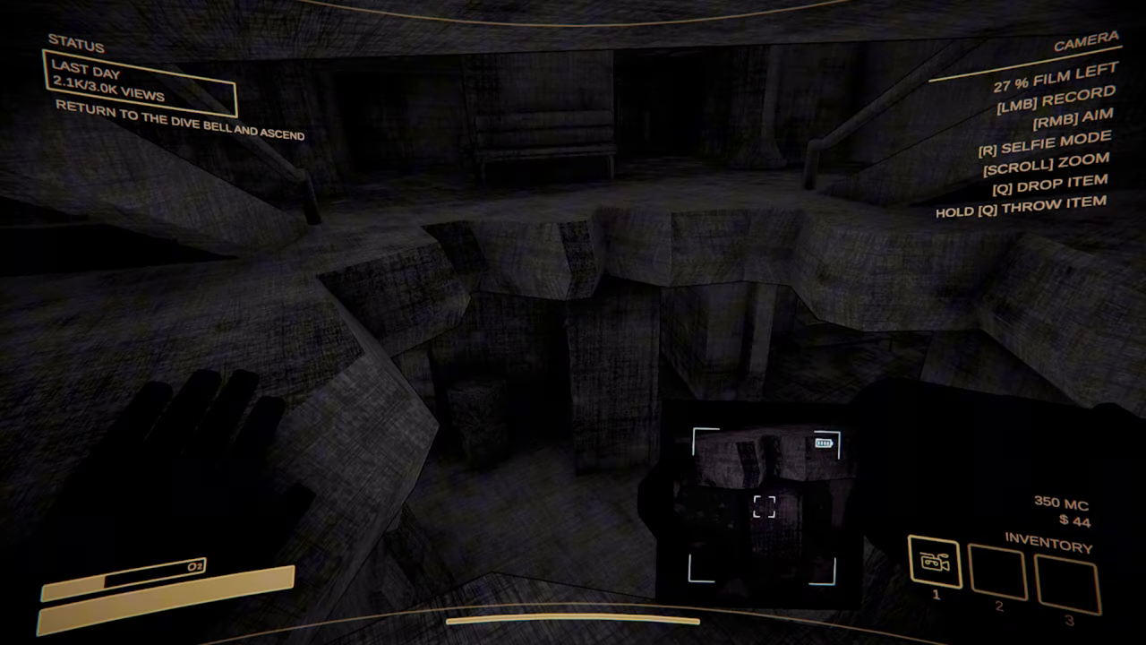
mouse_move(573, 323)
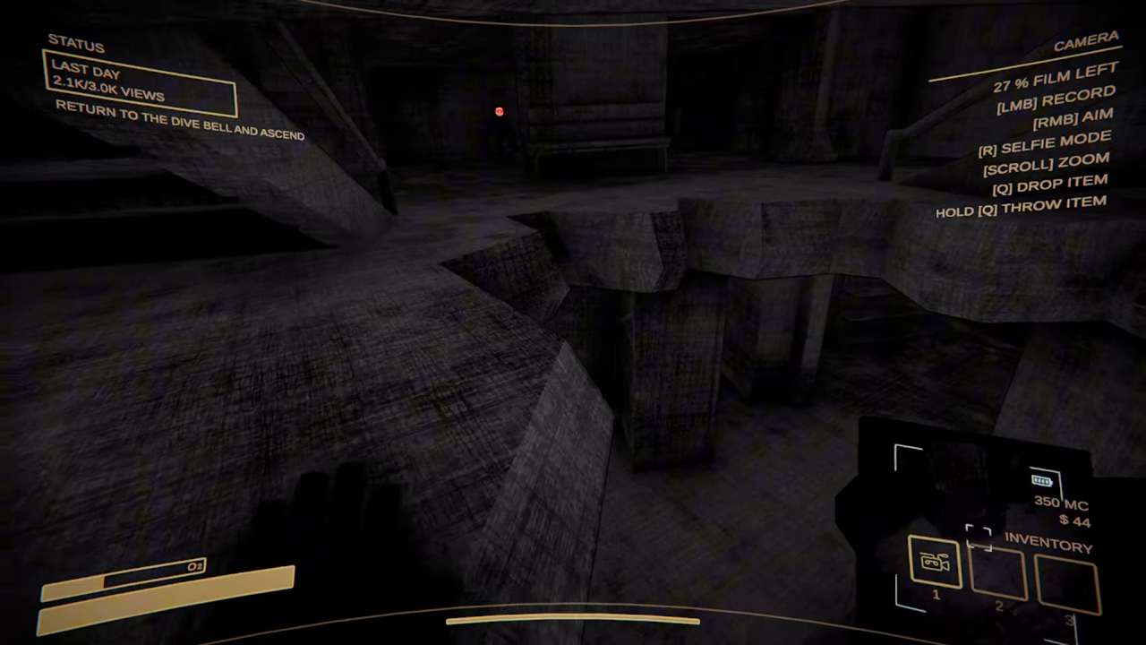
mouse_move(573, 322)
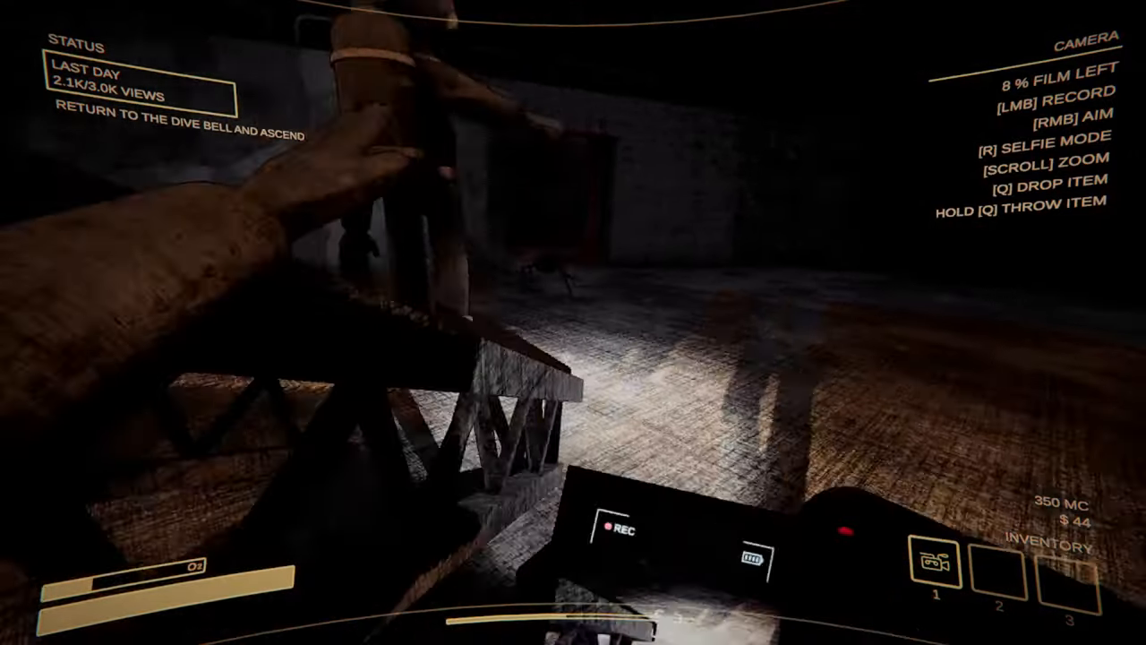
mouse_move(573, 322)
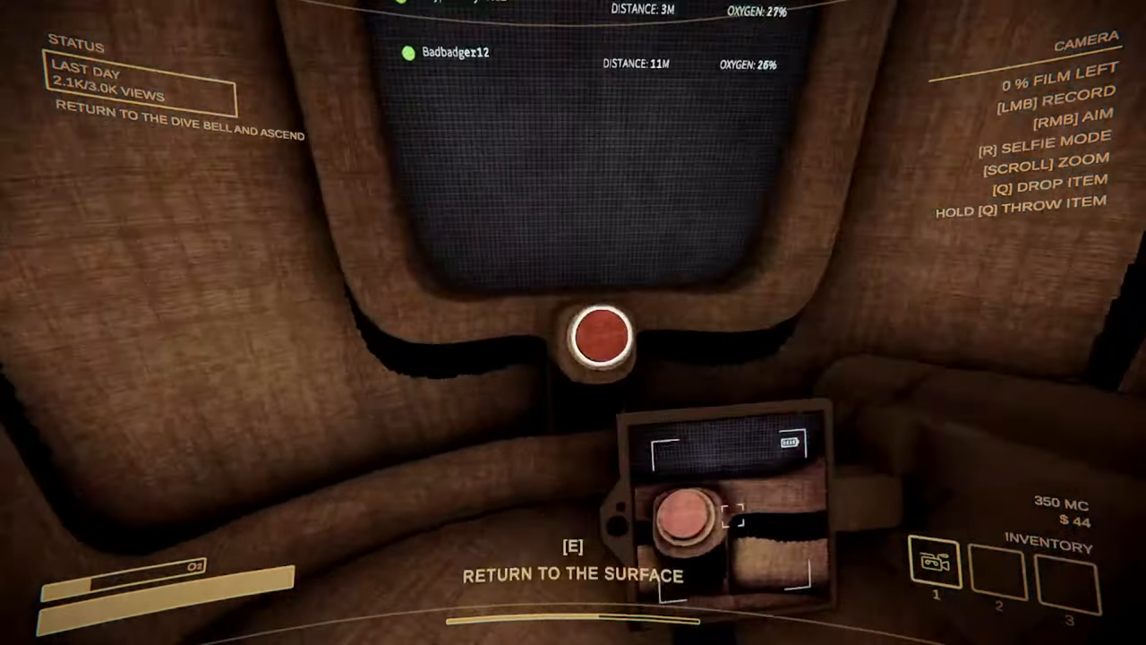
key("e")
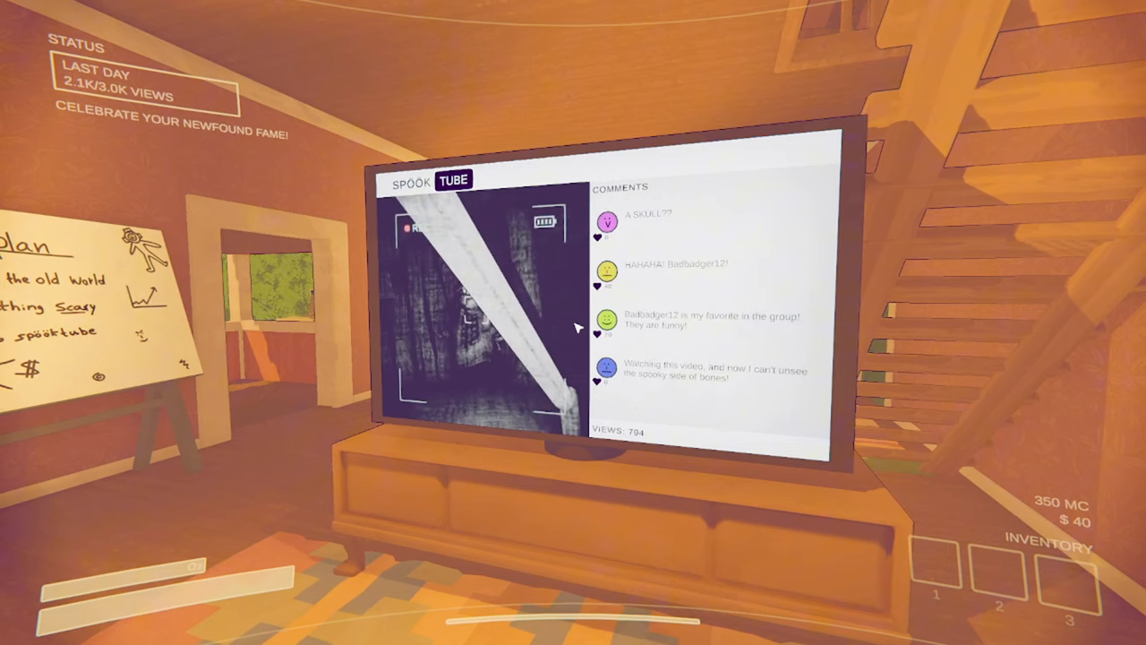